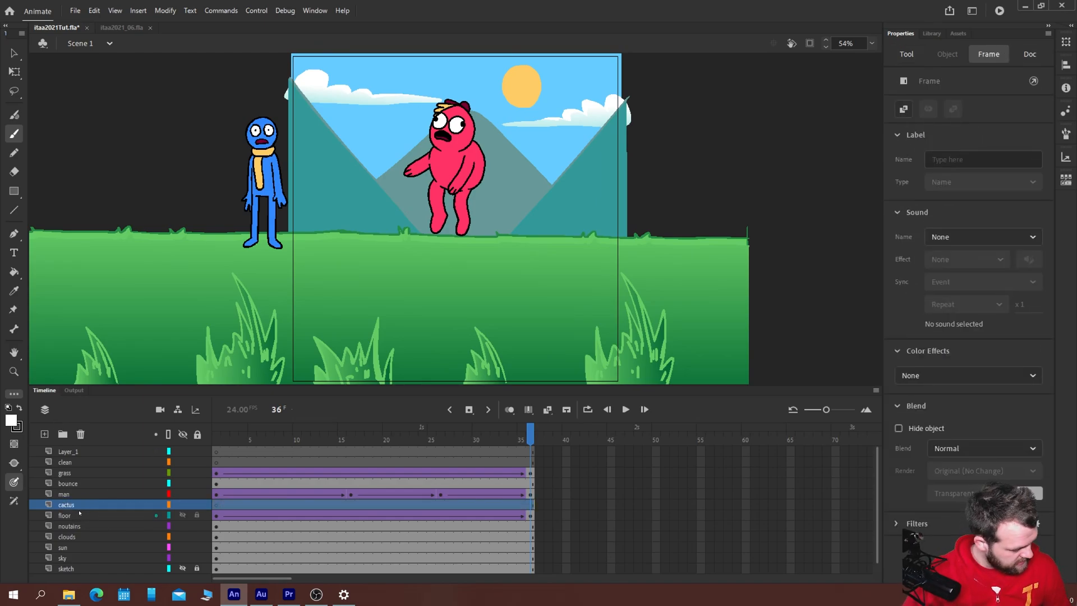
- Load the tutorial's saved colour palette from Swatches and pick green for the cactus
click(217, 429)
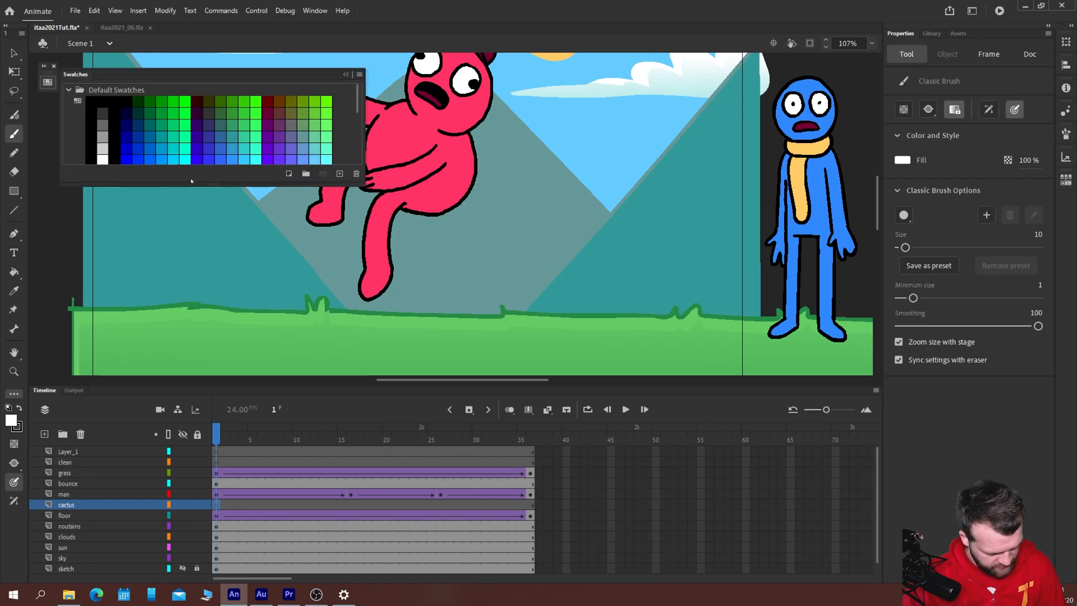
click(67, 90)
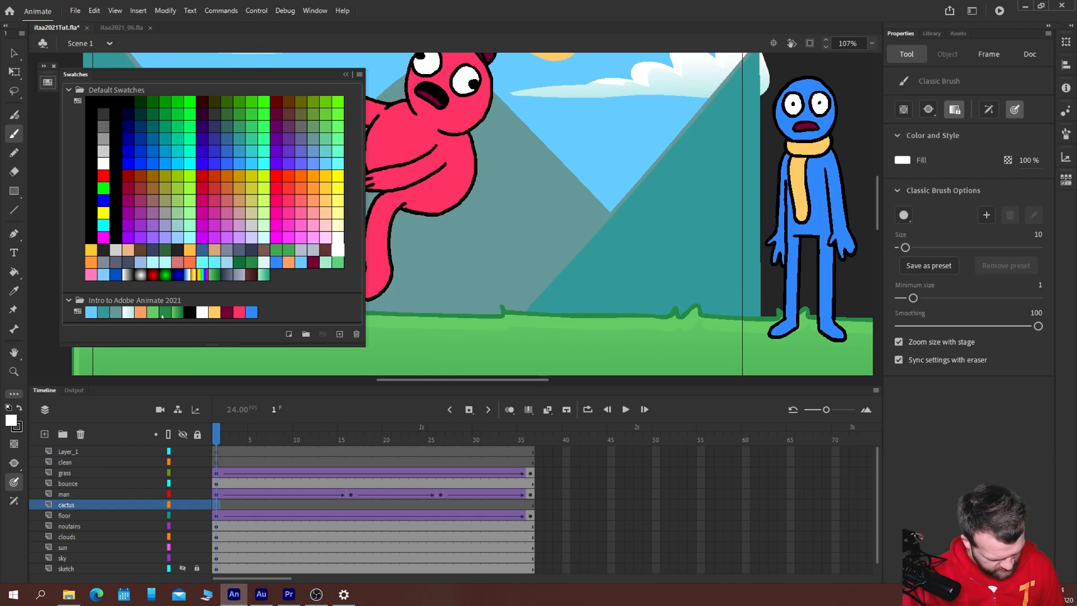
click(153, 313)
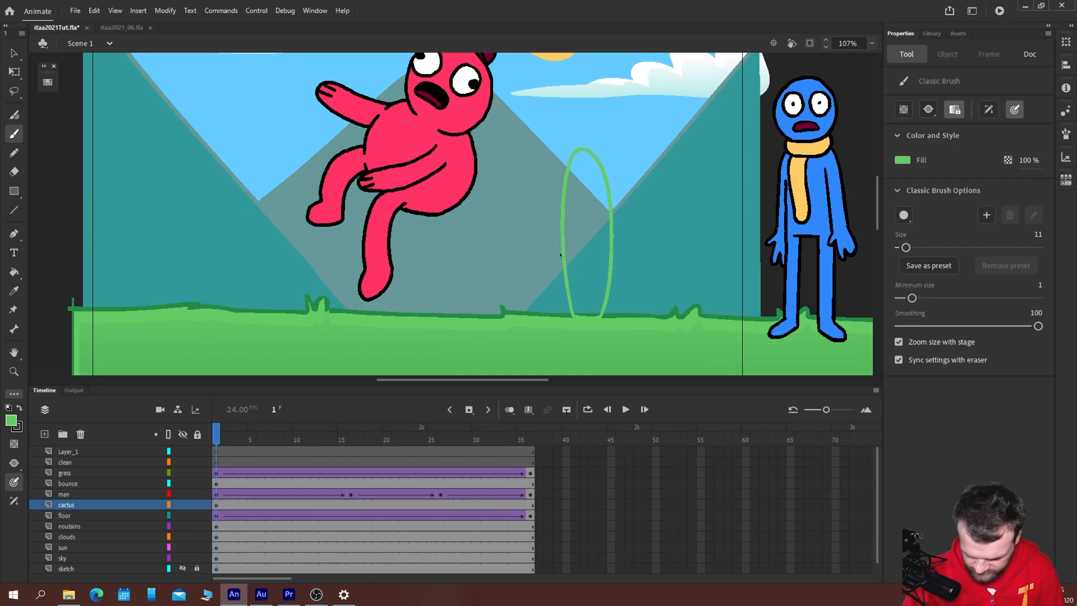
- Convert the green oval into a graphic symbol named cactusM and enter it for editing
click(585, 233)
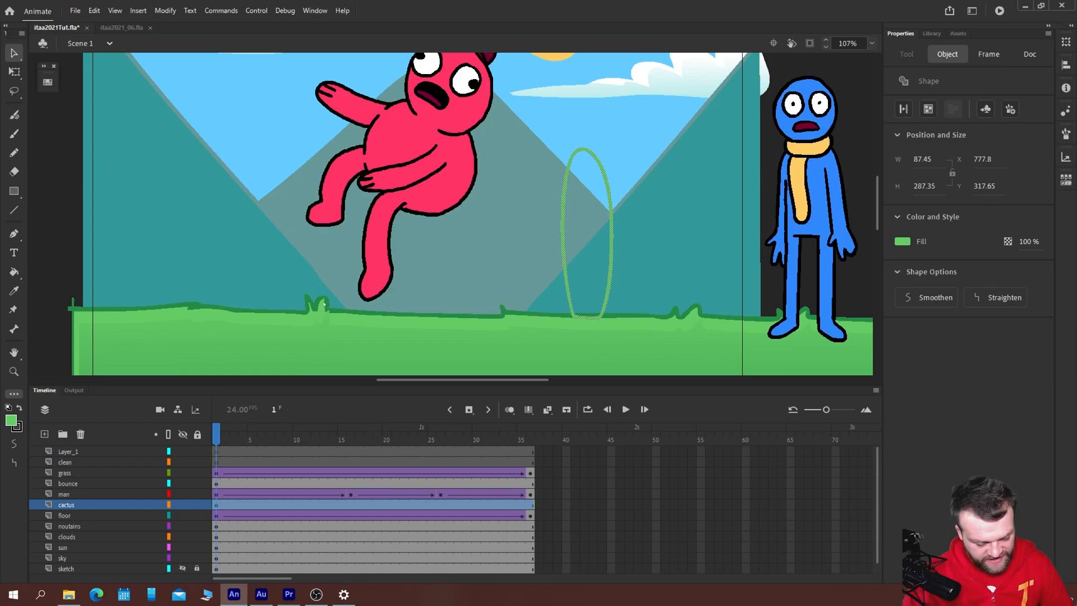
key(F8)
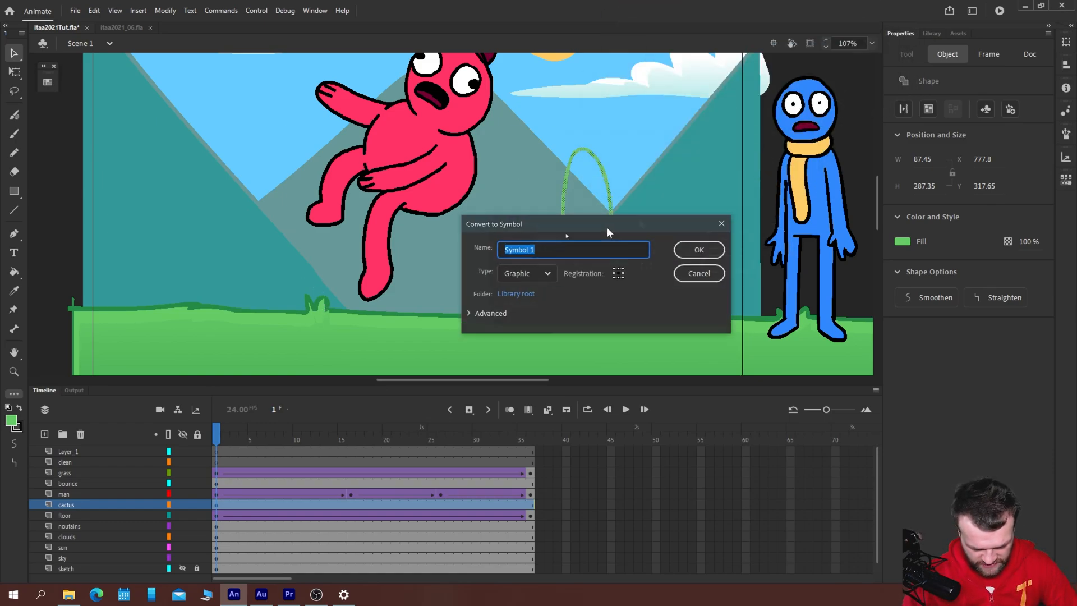
text(cact)
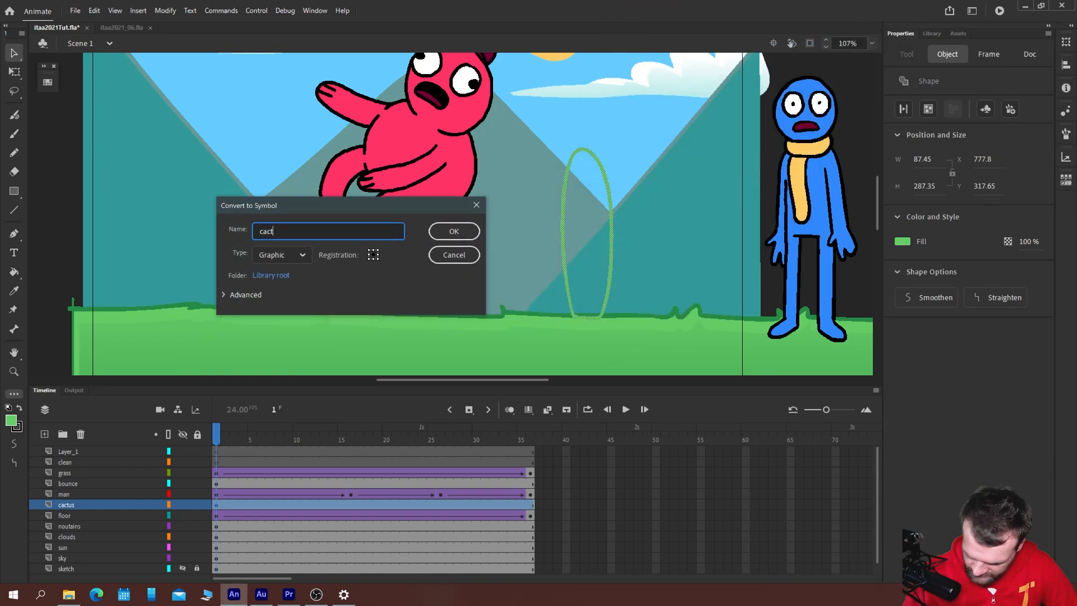
click(454, 231)
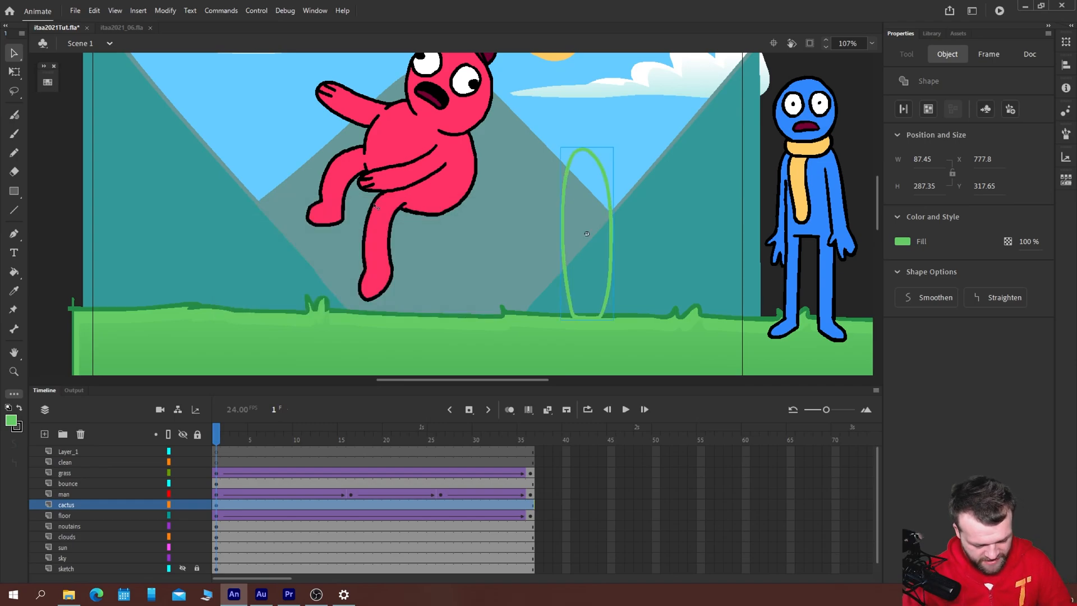
double_click(586, 234)
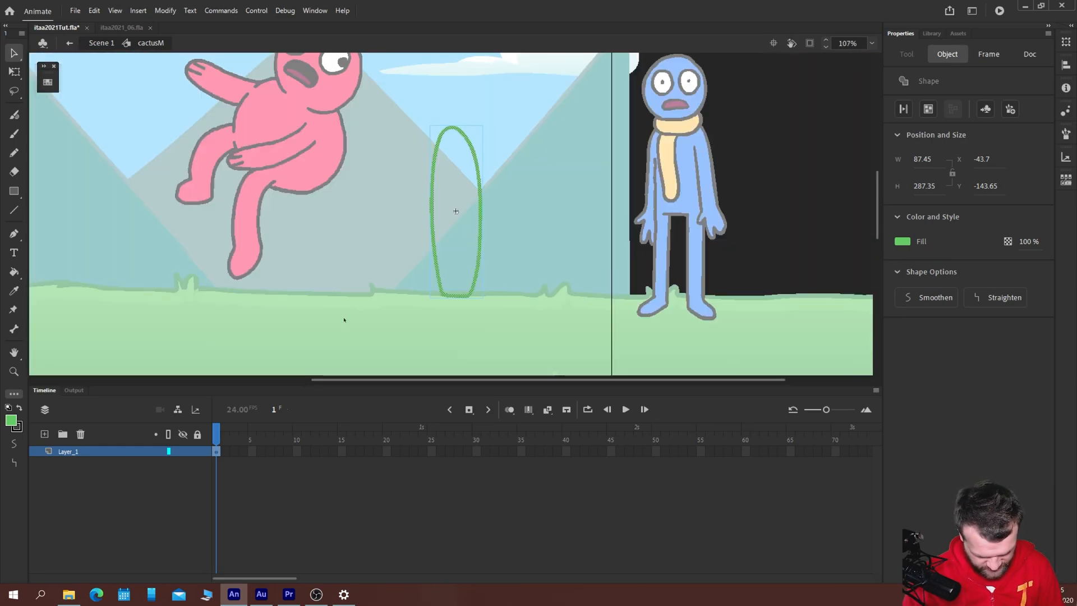
- Inside cactusM, convert the body oval into symbol cM and start naming a new arm layer
click(1029, 54)
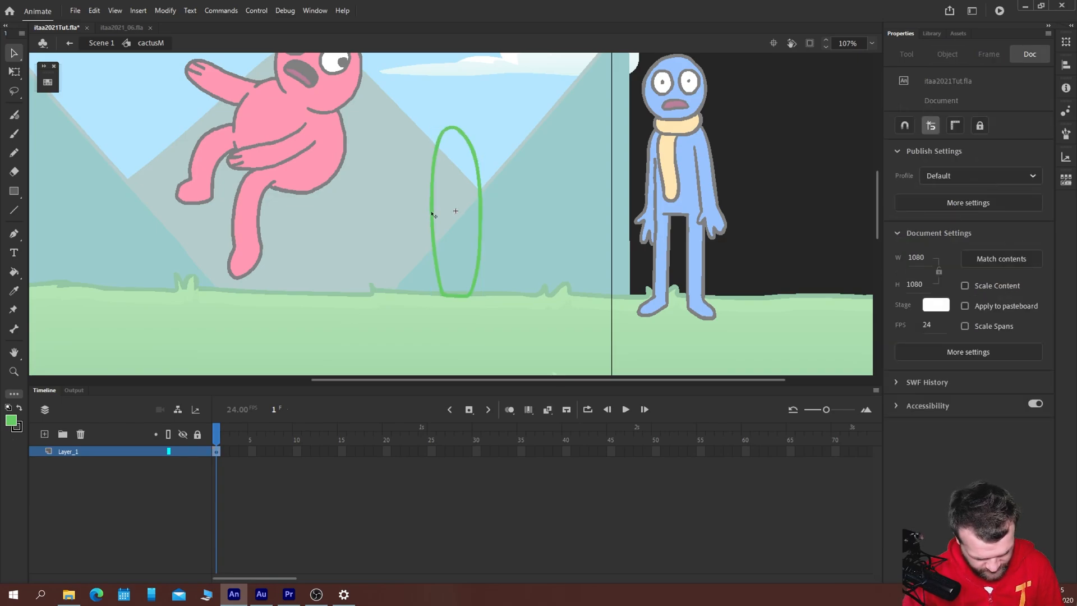
click(455, 211)
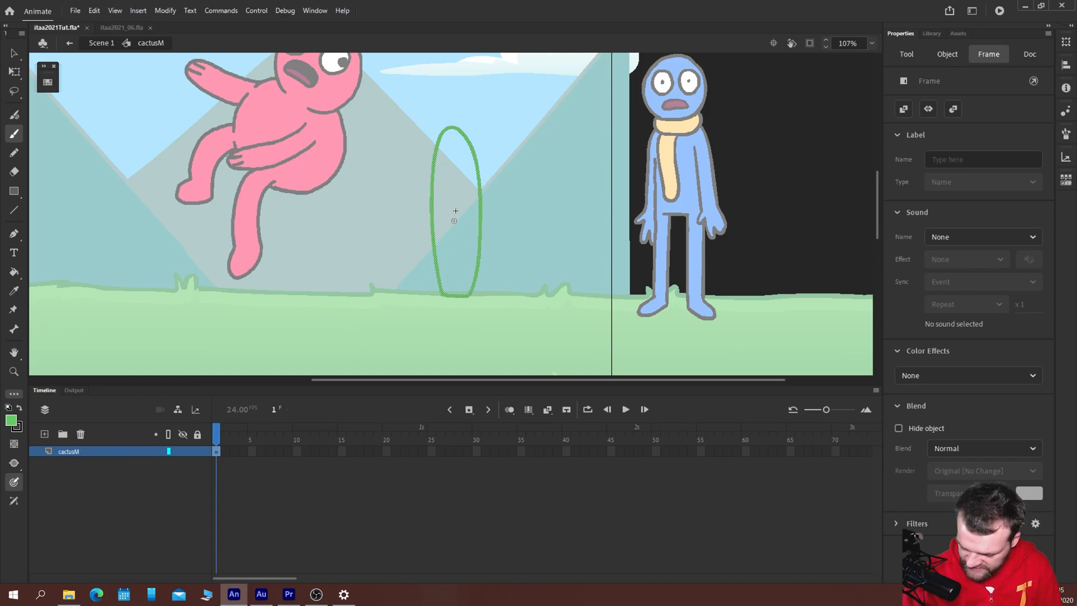
key(F8)
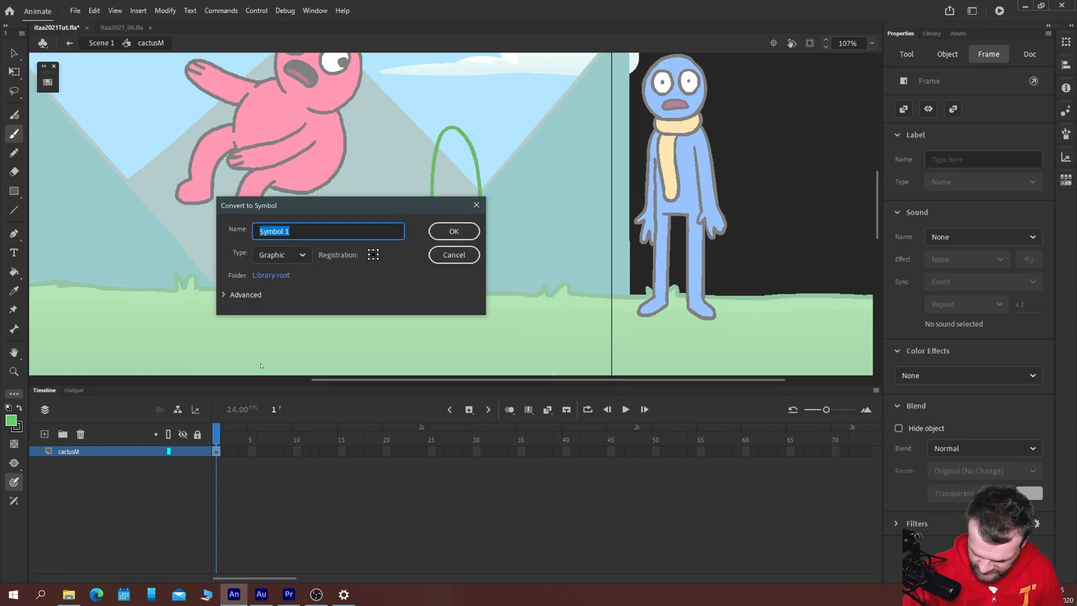
text(cM)
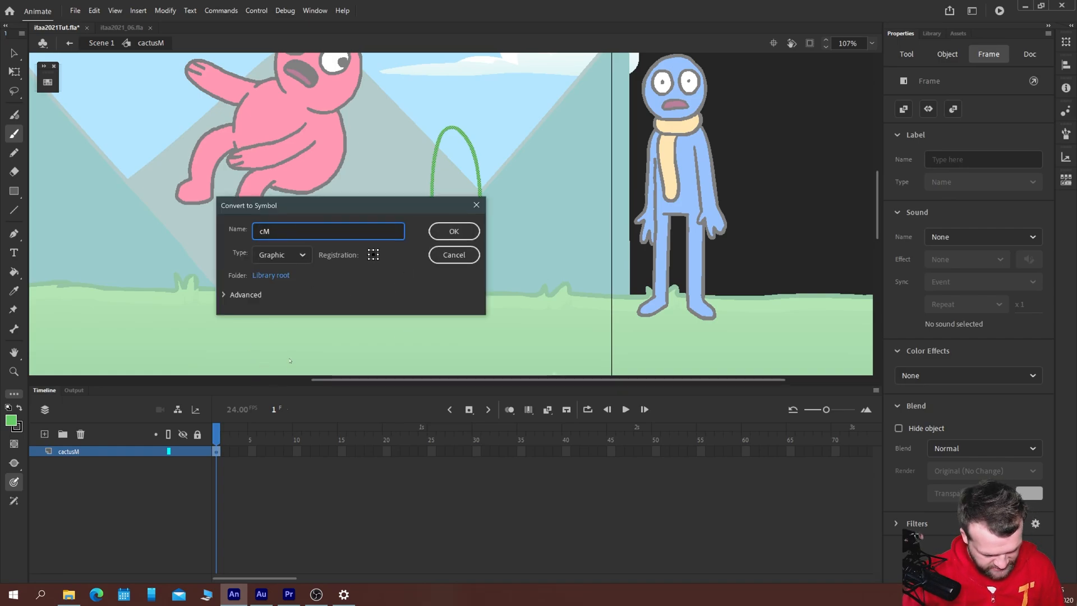
click(453, 231)
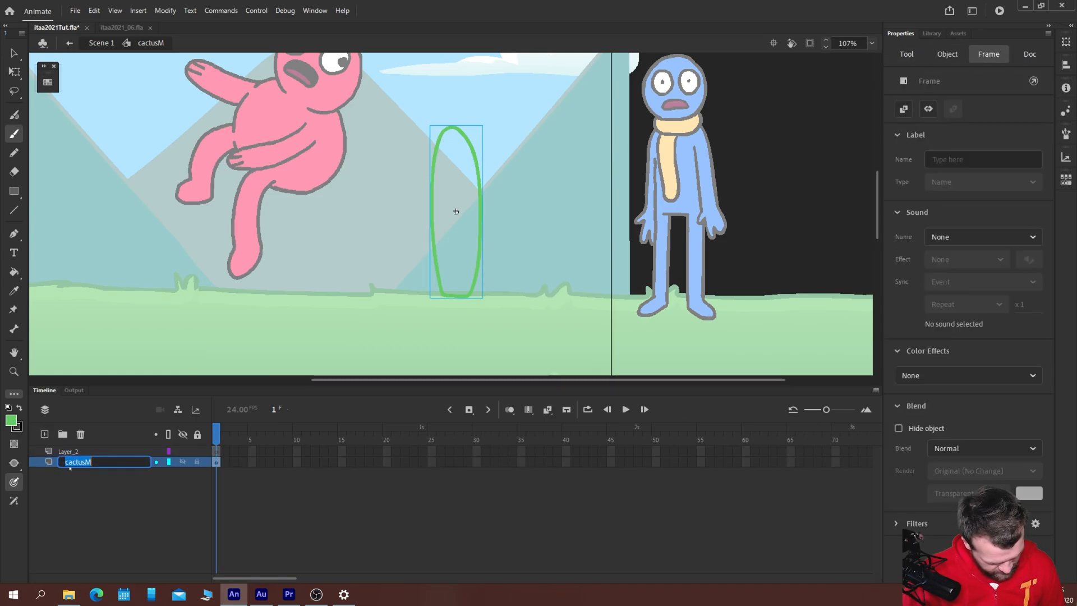
text(cL)
text(cM)
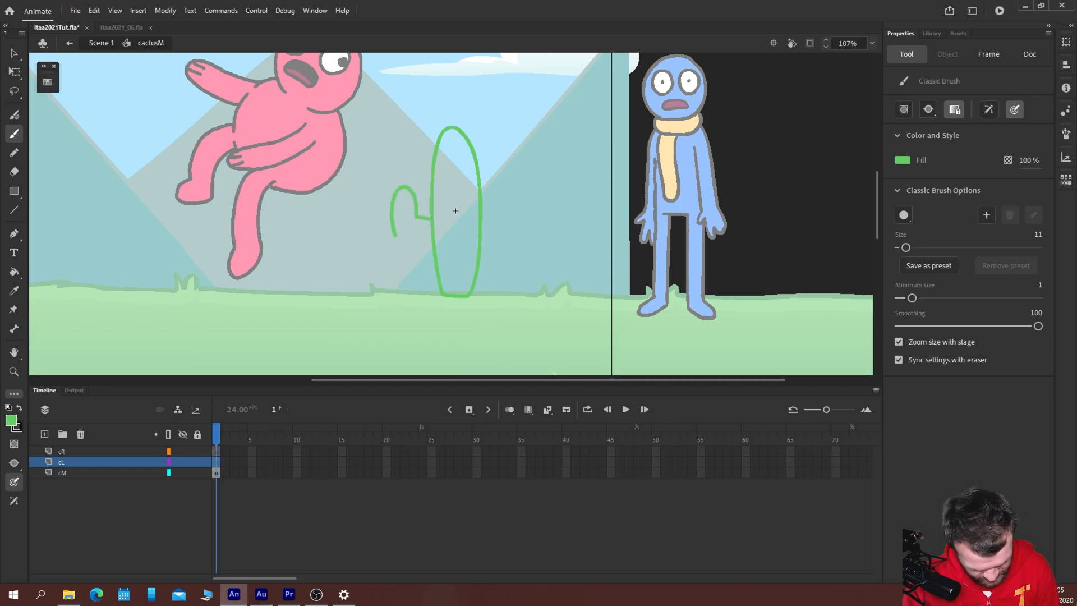
- Draw the left and right arms on layers cL and cR and fill them solid green
drag(412, 200, 431, 244)
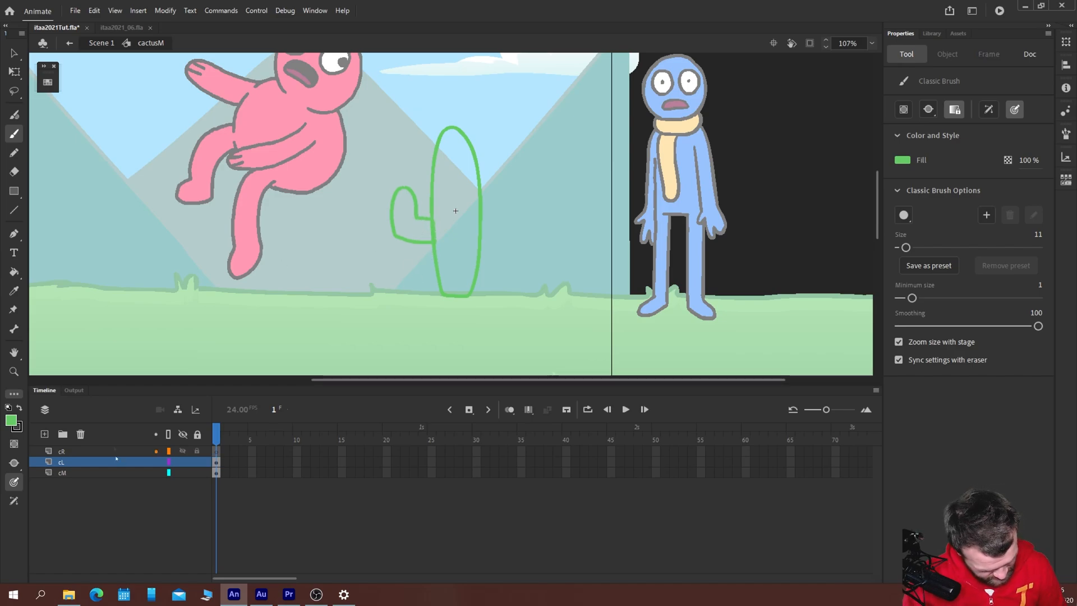
click(61, 451)
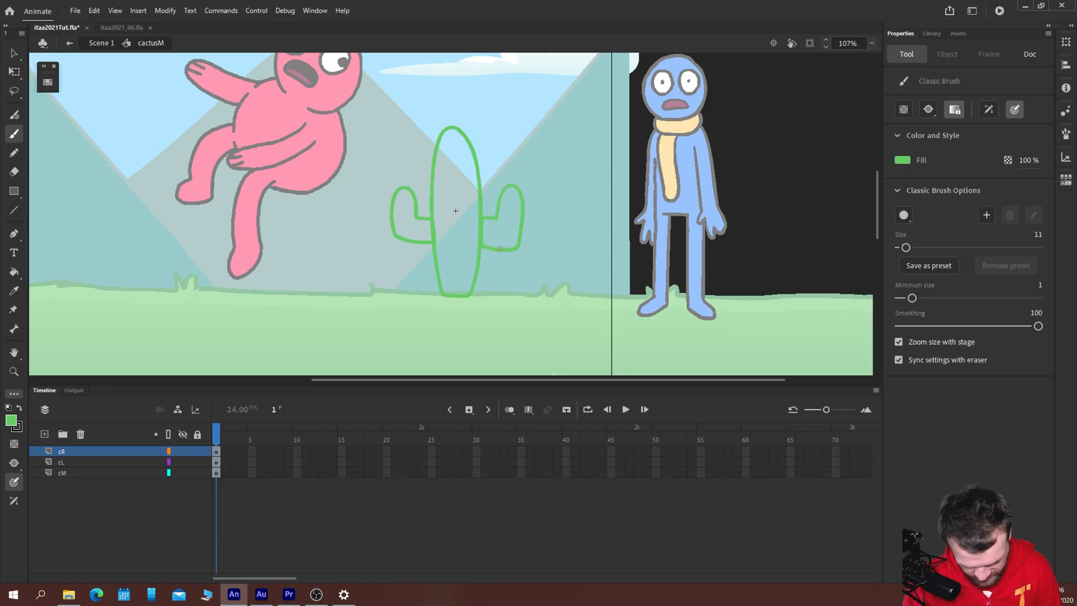
click(501, 206)
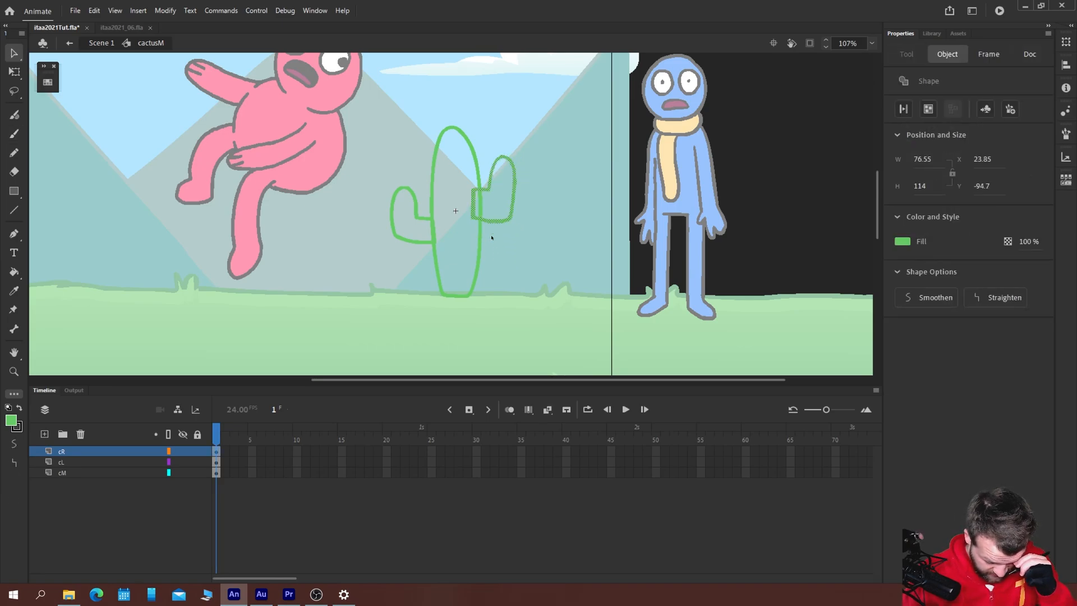
click(61, 461)
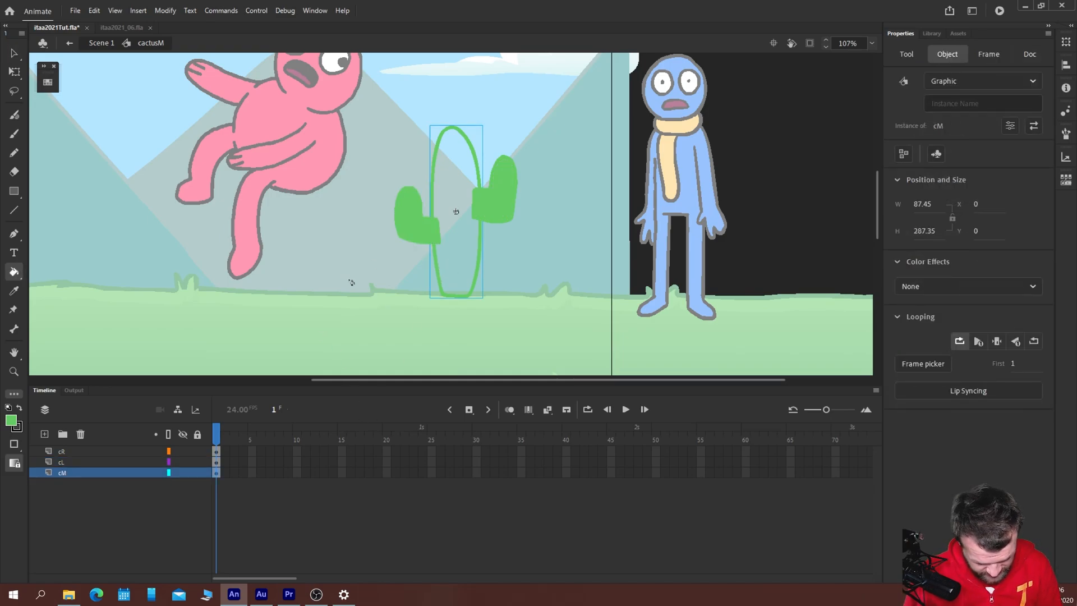
- Fill the cactus body green and select the arm and body pieces via the Library
double_click(455, 211)
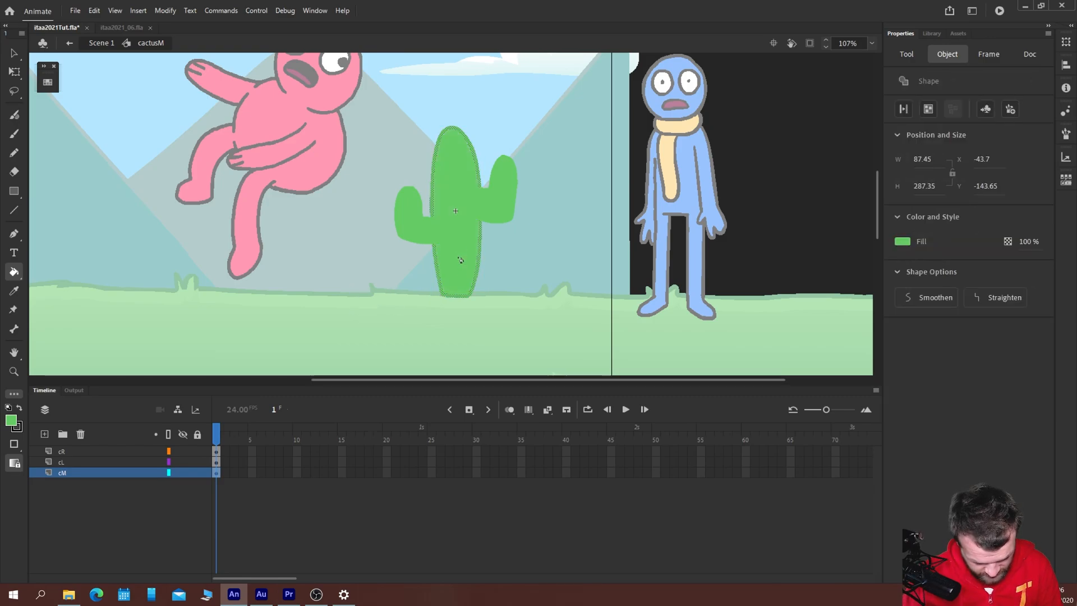
click(1030, 53)
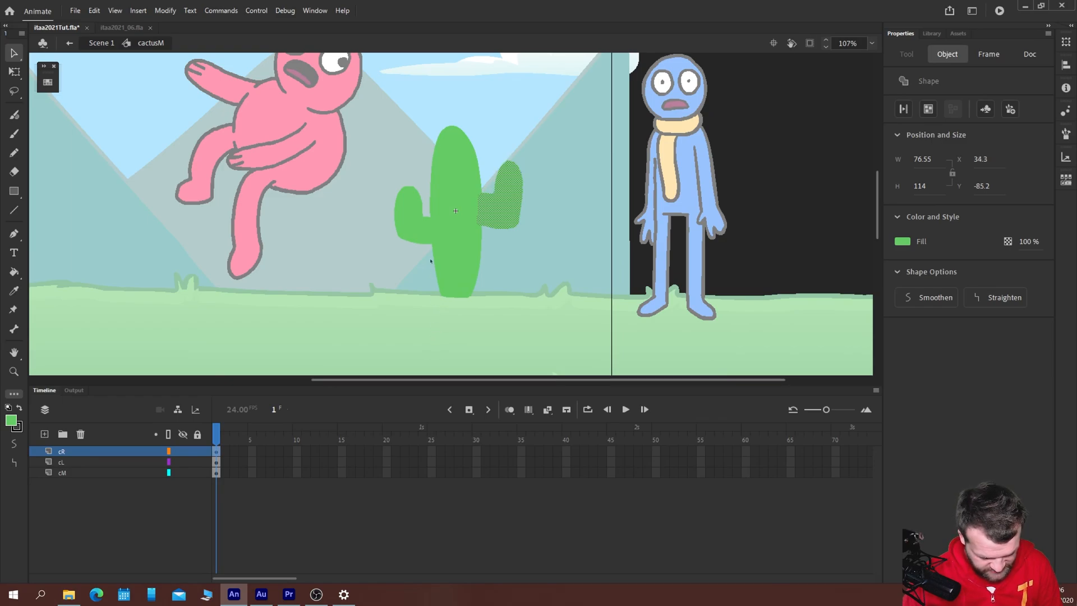
click(60, 461)
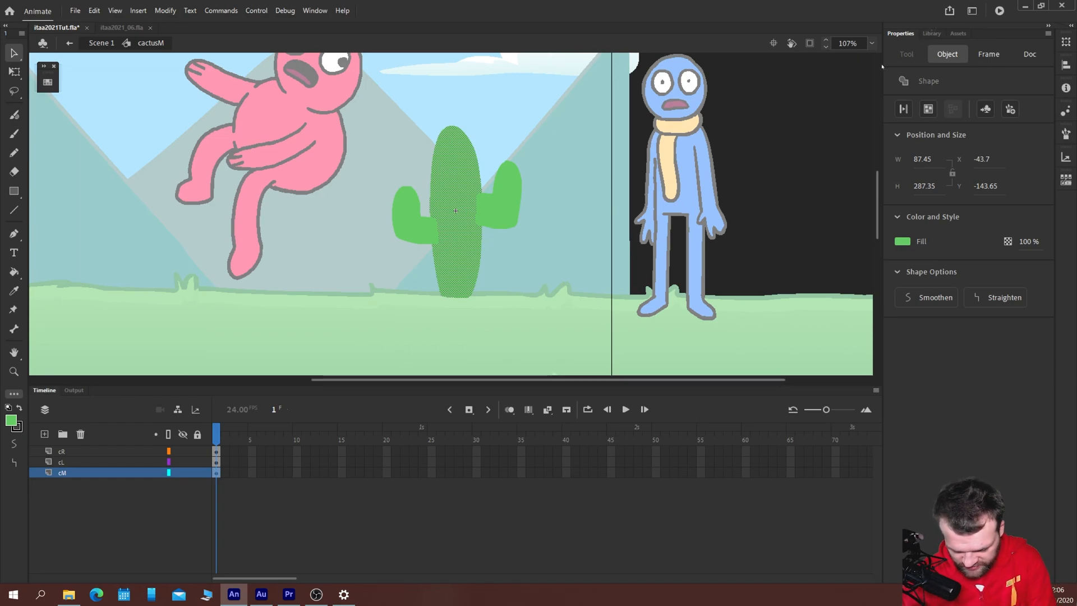
click(932, 33)
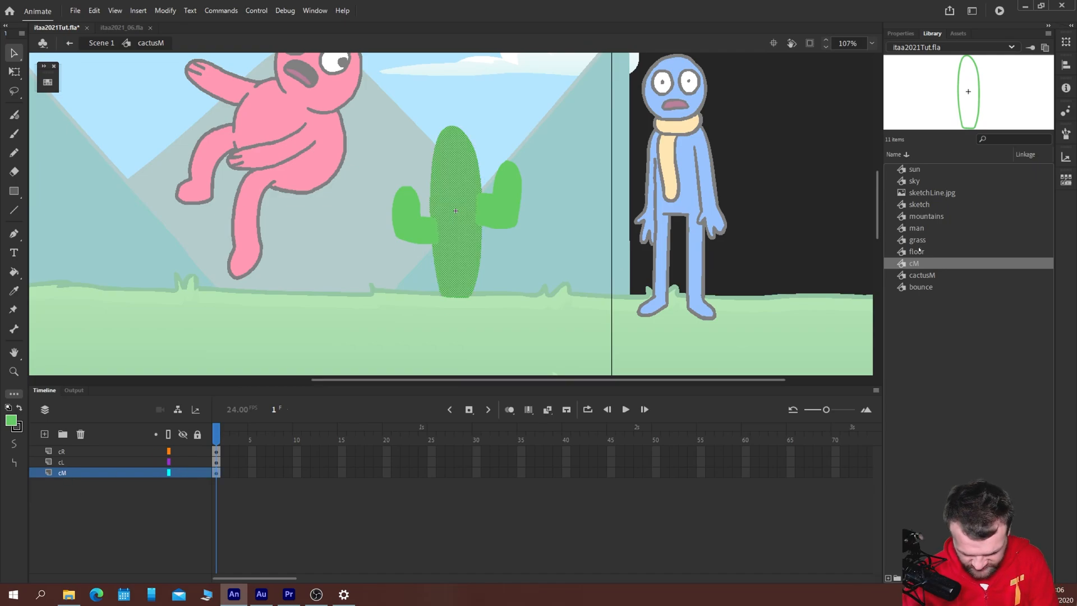
- Back in cactusM, convert the arms into their own cL and cR symbols
click(455, 211)
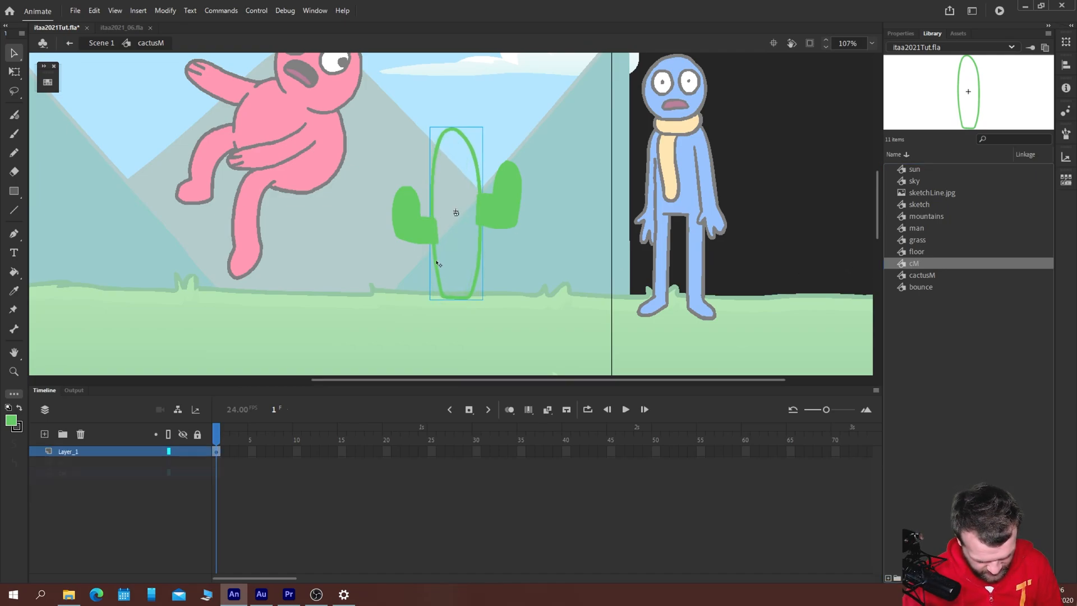
double_click(456, 212)
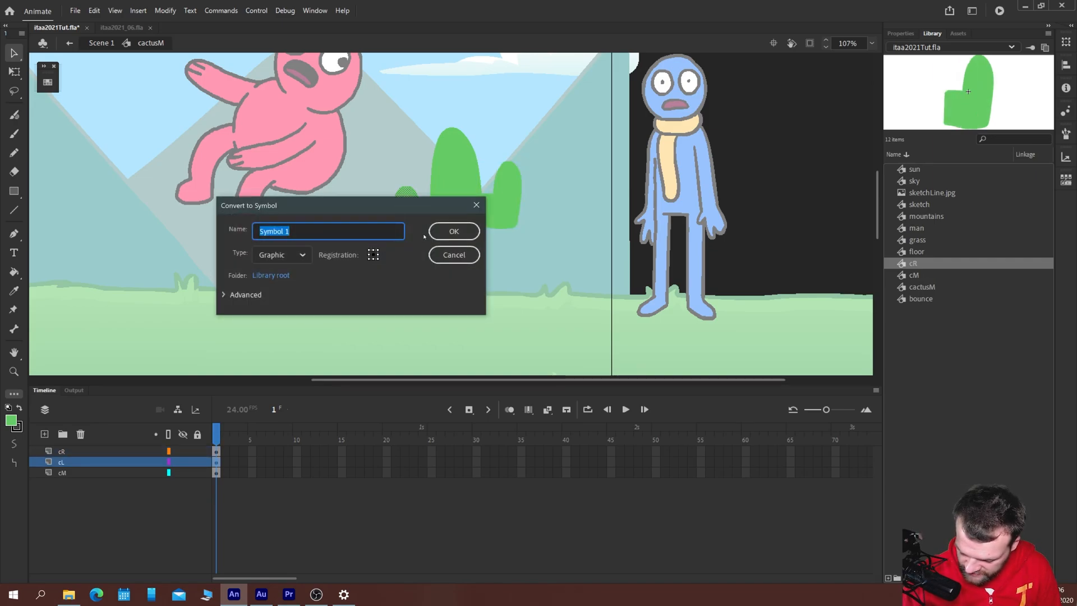
click(453, 231)
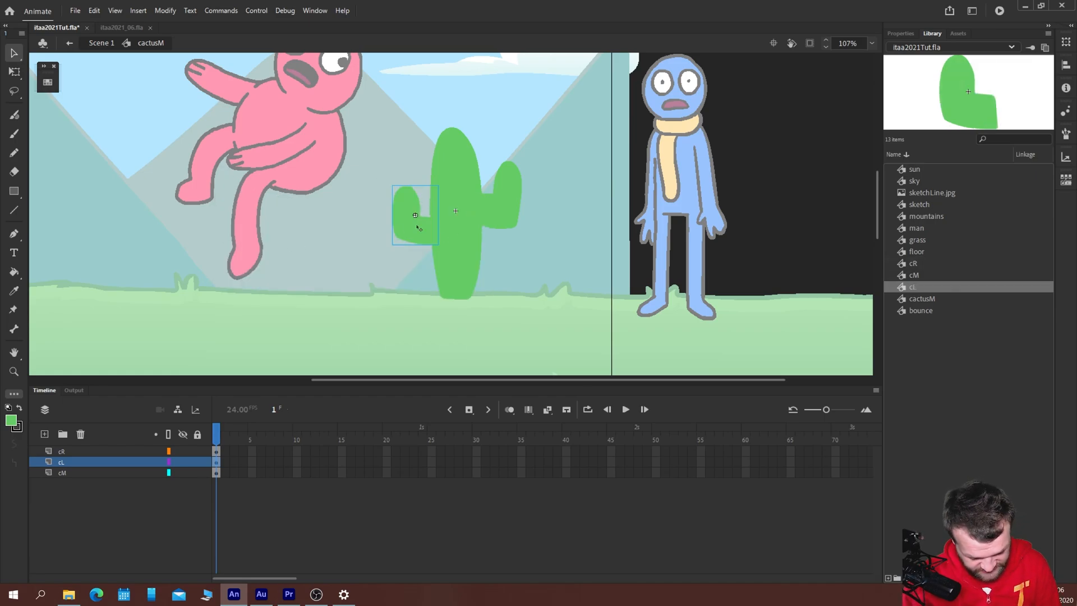
mouse_move(488, 228)
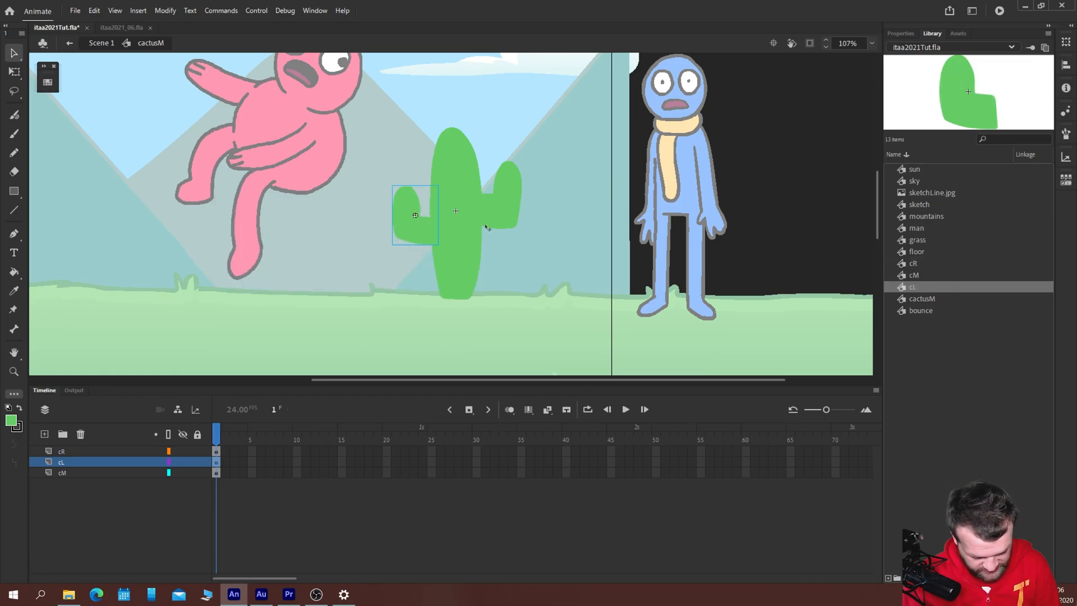
- Apply a dark-to-light green linear gradient to each arm and the body fill
double_click(499, 196)
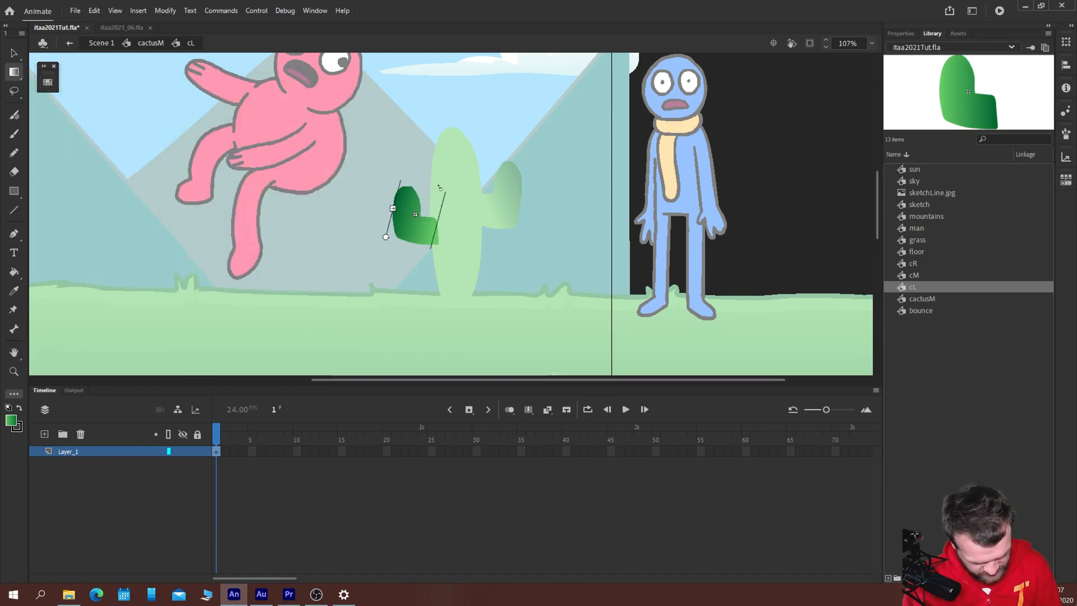
click(361, 227)
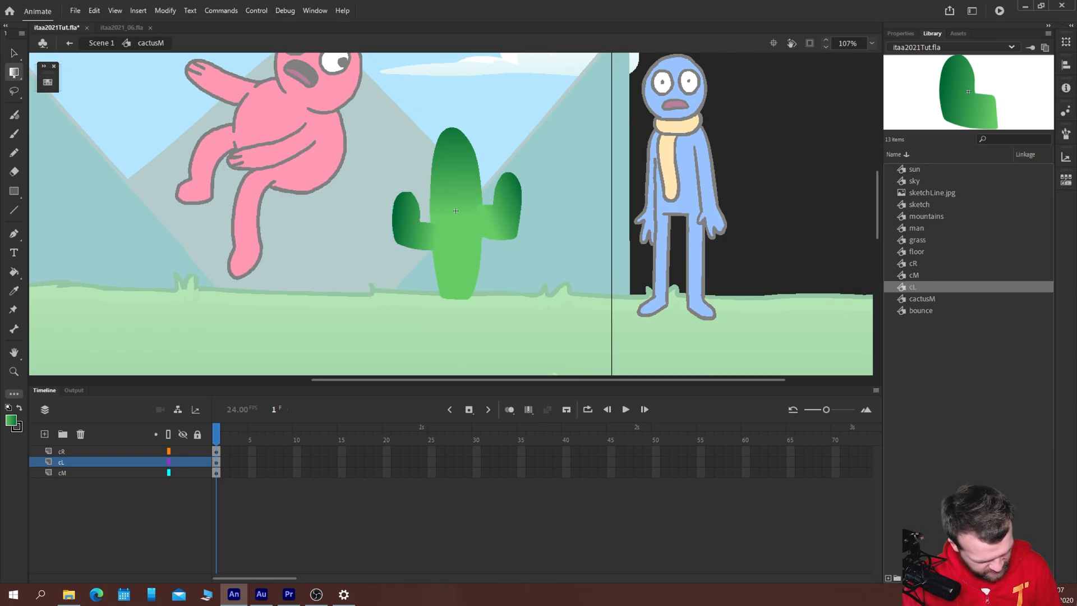
click(414, 220)
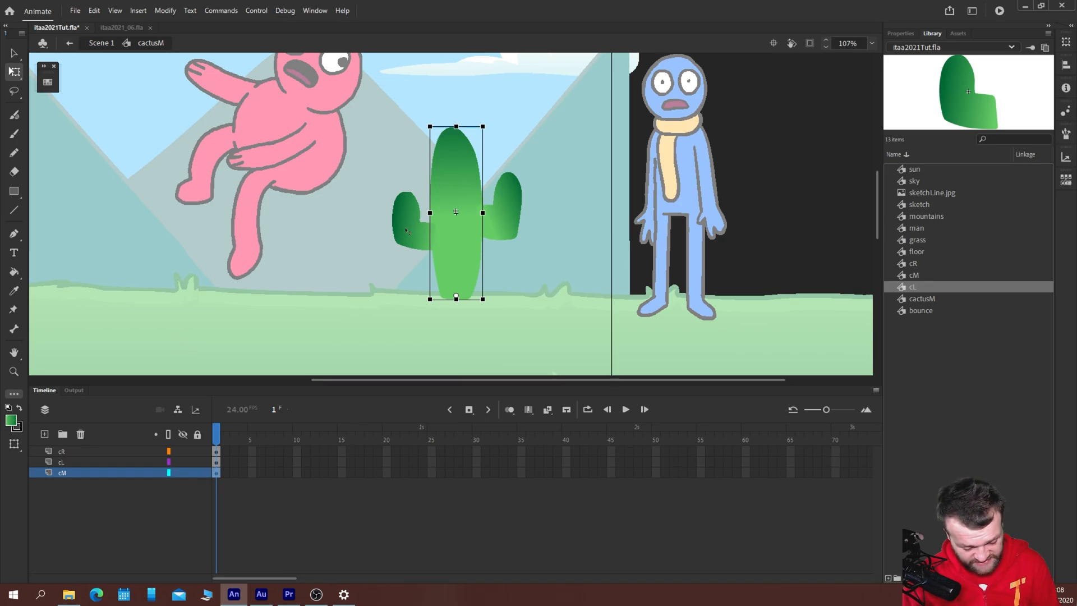
- Paint light-green spots inside cL, cR and cM with the Brush, then return to cactusM
double_click(456, 213)
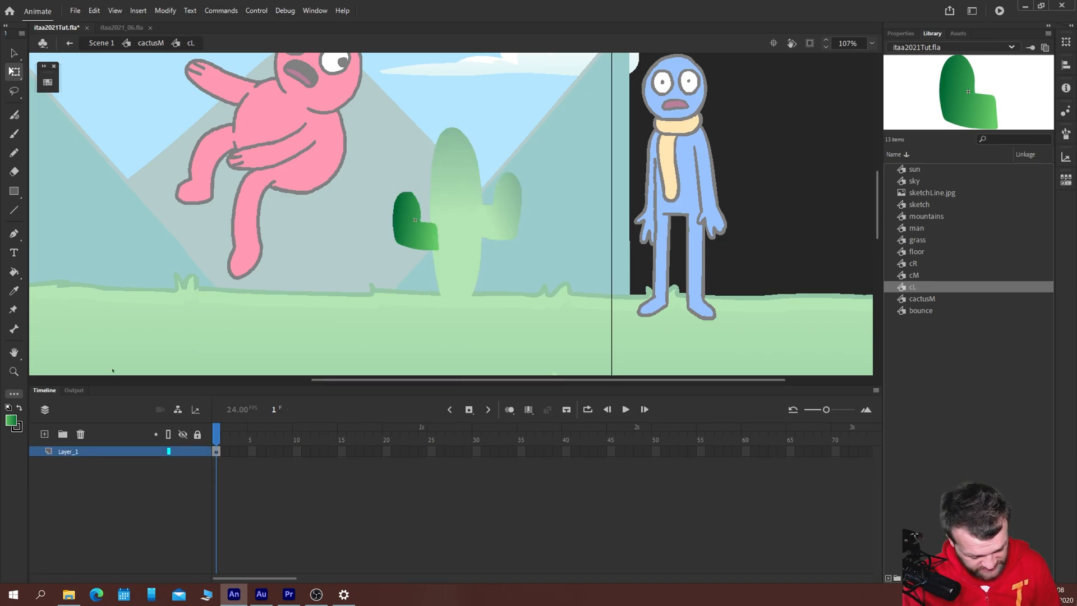
click(43, 433)
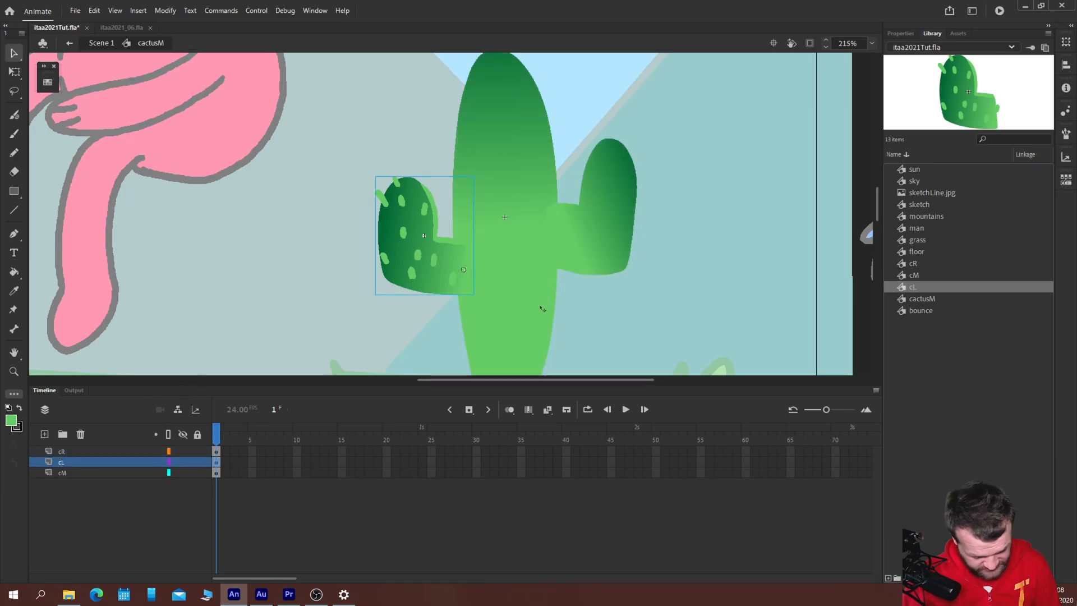
double_click(615, 210)
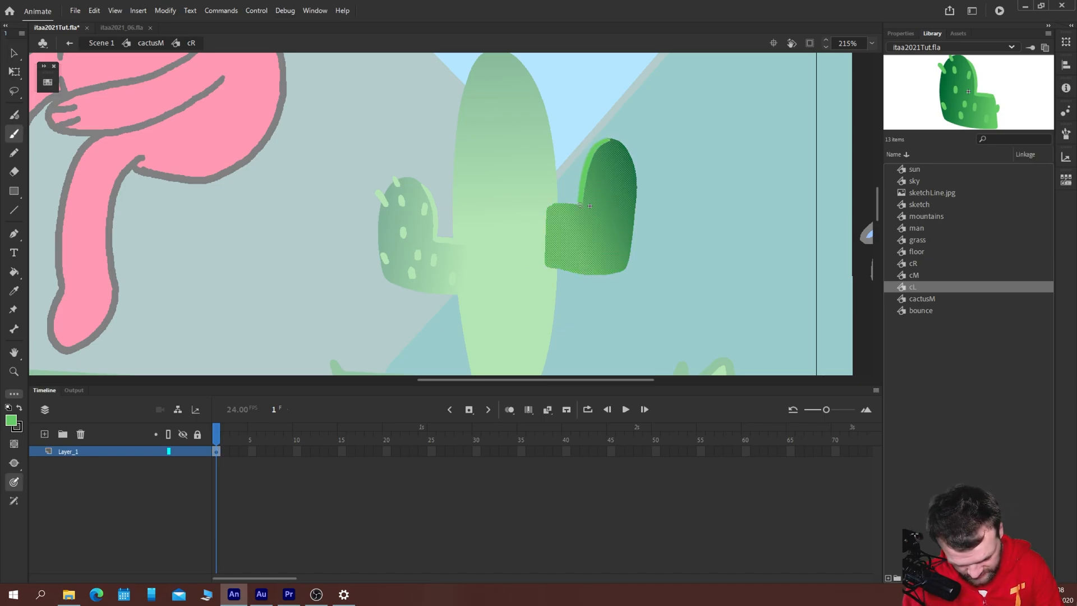
click(45, 433)
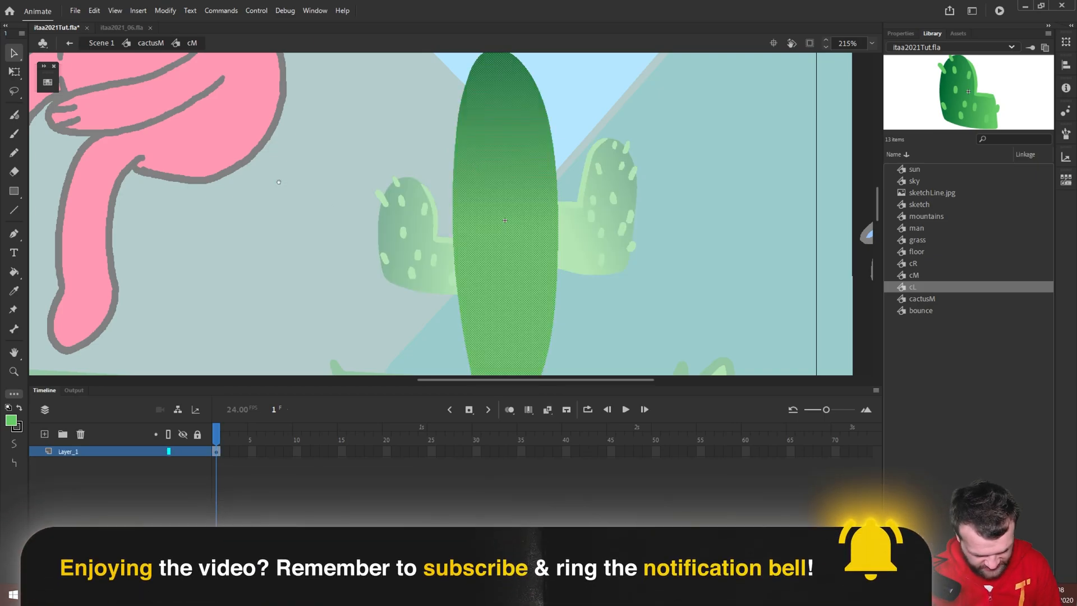
click(44, 433)
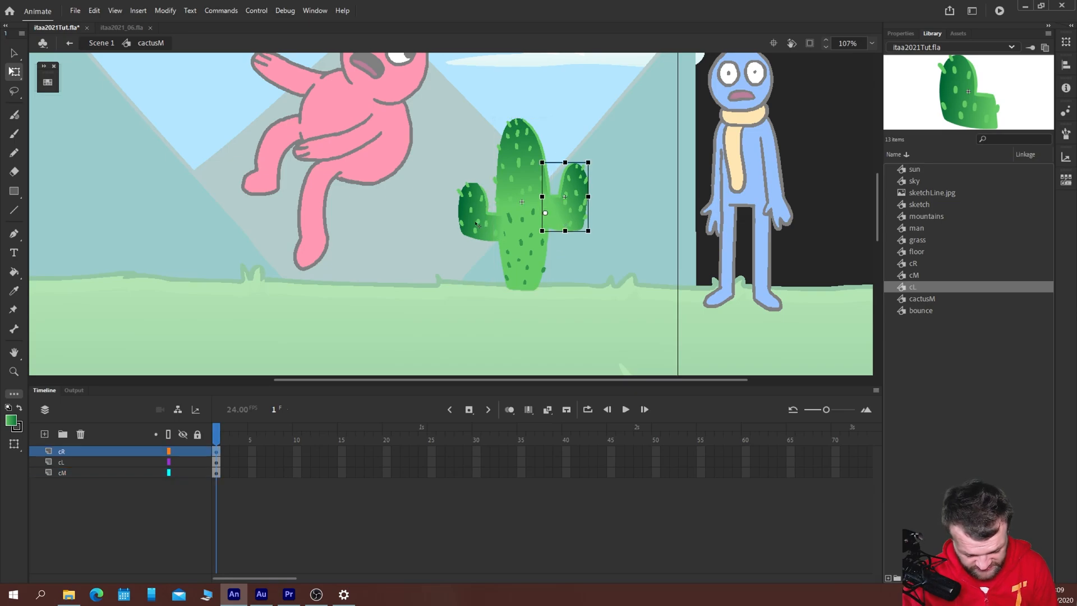
- Move the left arm's transformation point to its joint with the body
click(62, 473)
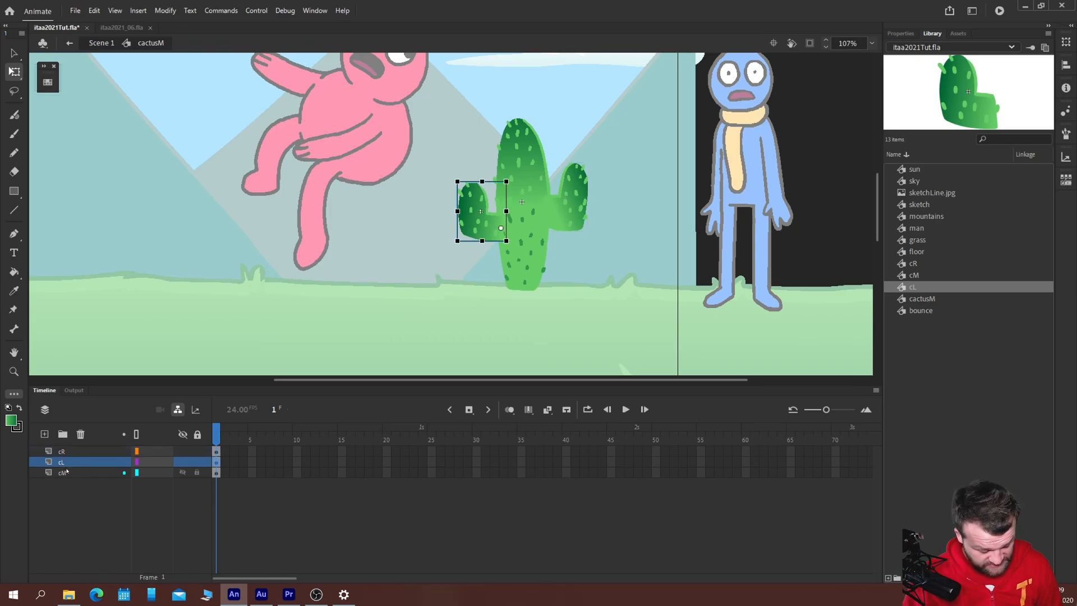
- In Parenting View, link the cL and cR arm layers to the cM body layer as parent
click(63, 472)
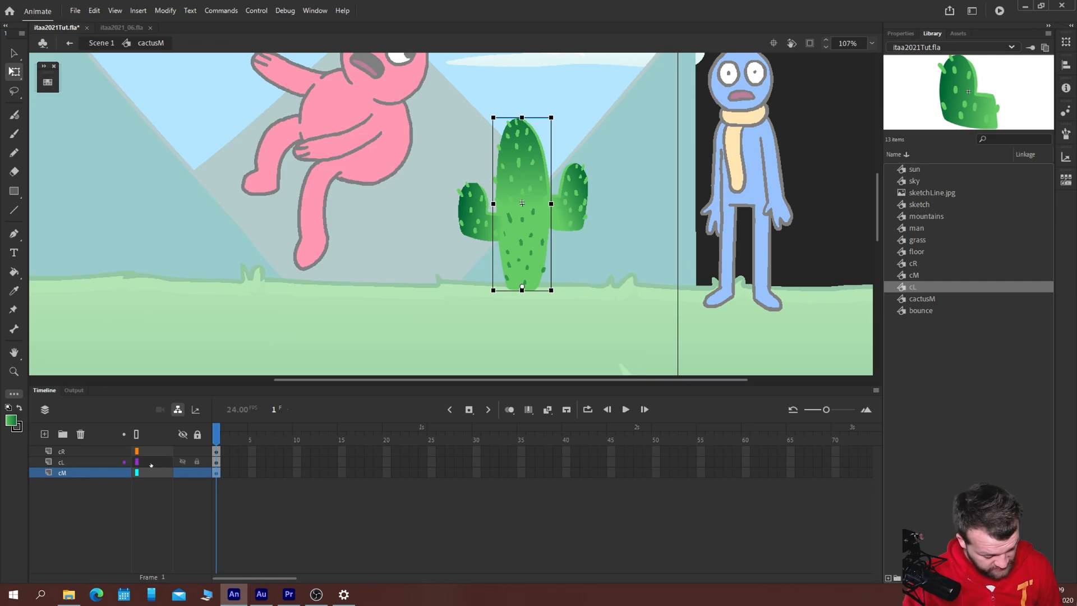
click(60, 461)
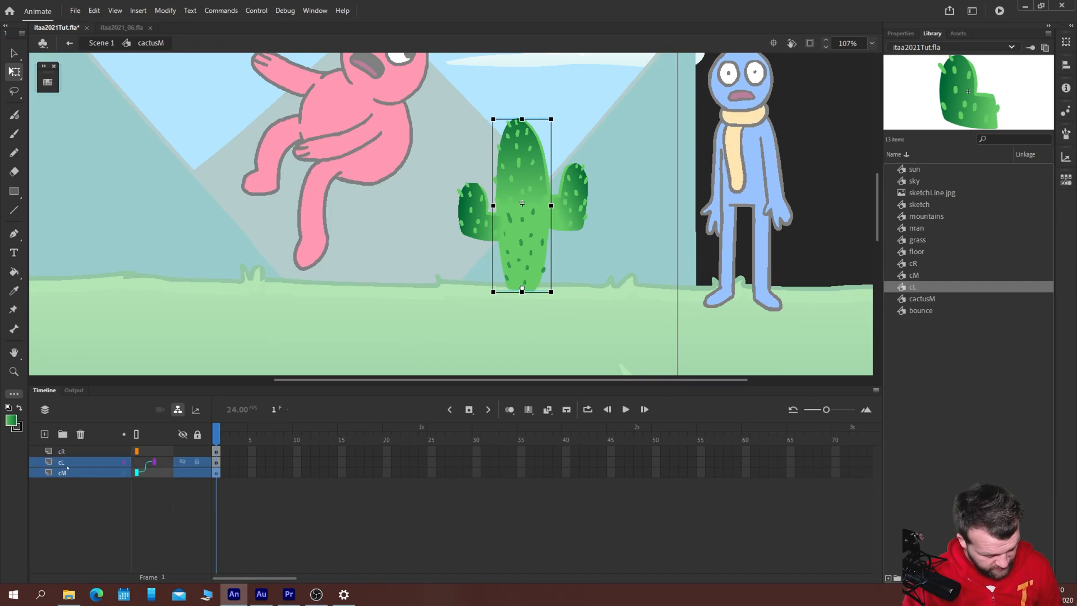
click(62, 473)
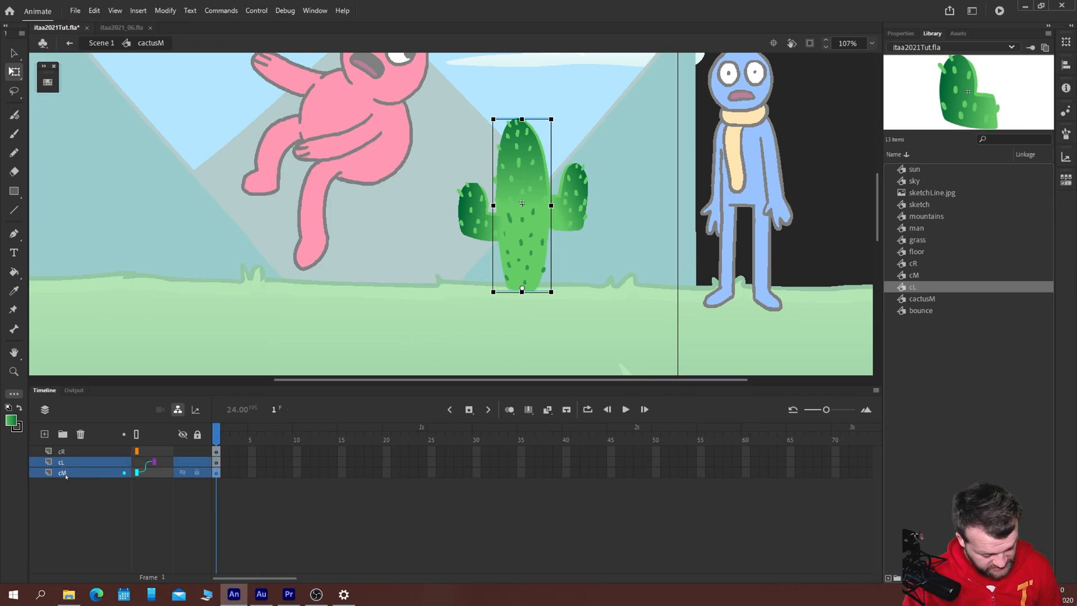
click(60, 452)
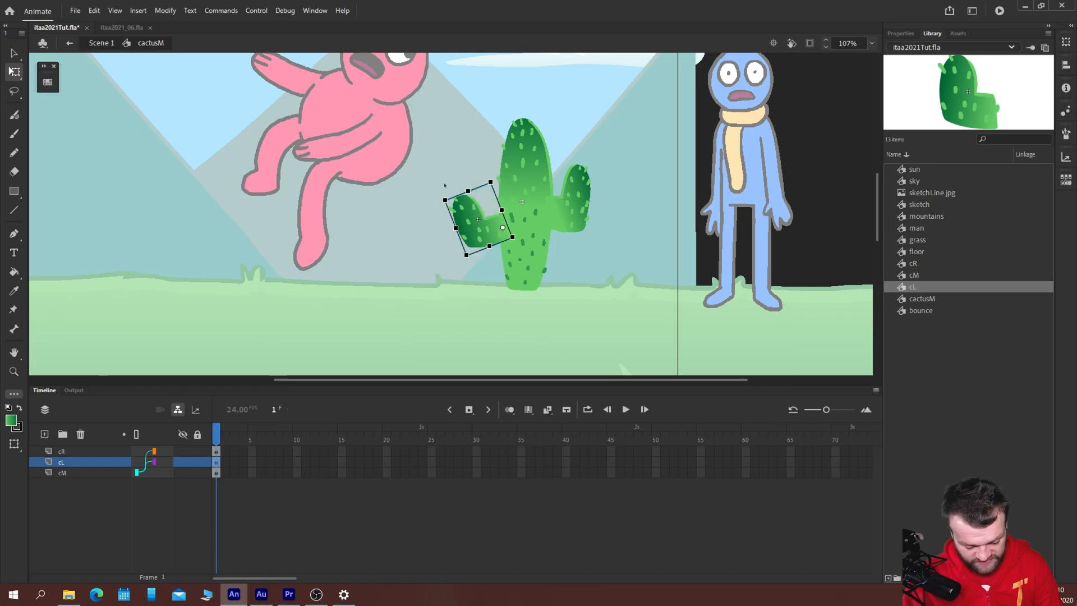
click(60, 452)
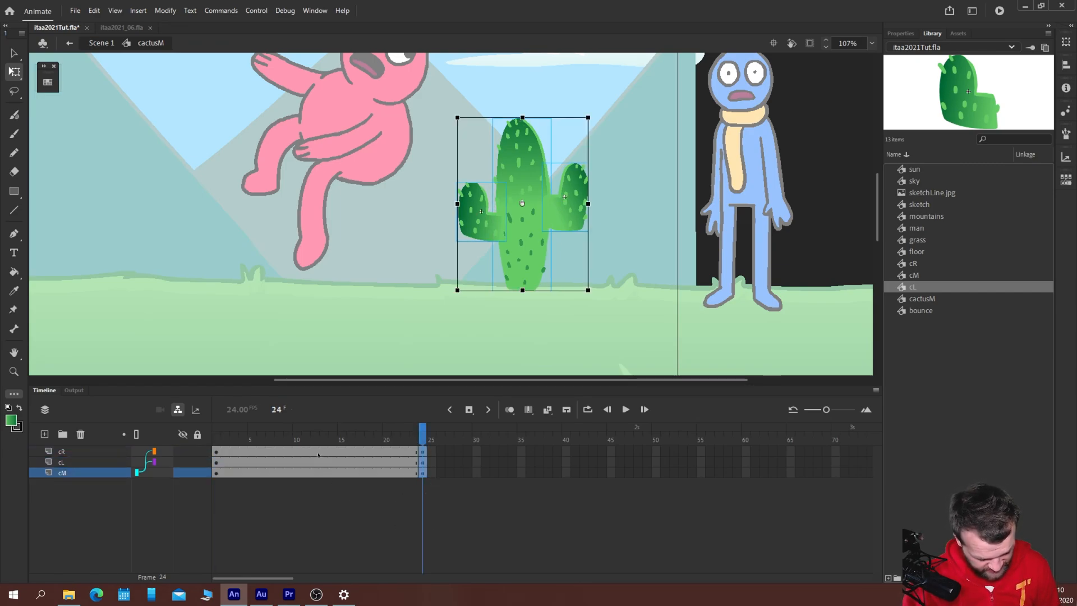
- Keyframe all layers at frames 13 and 24 and rotate the body to opposite tilts
click(324, 430)
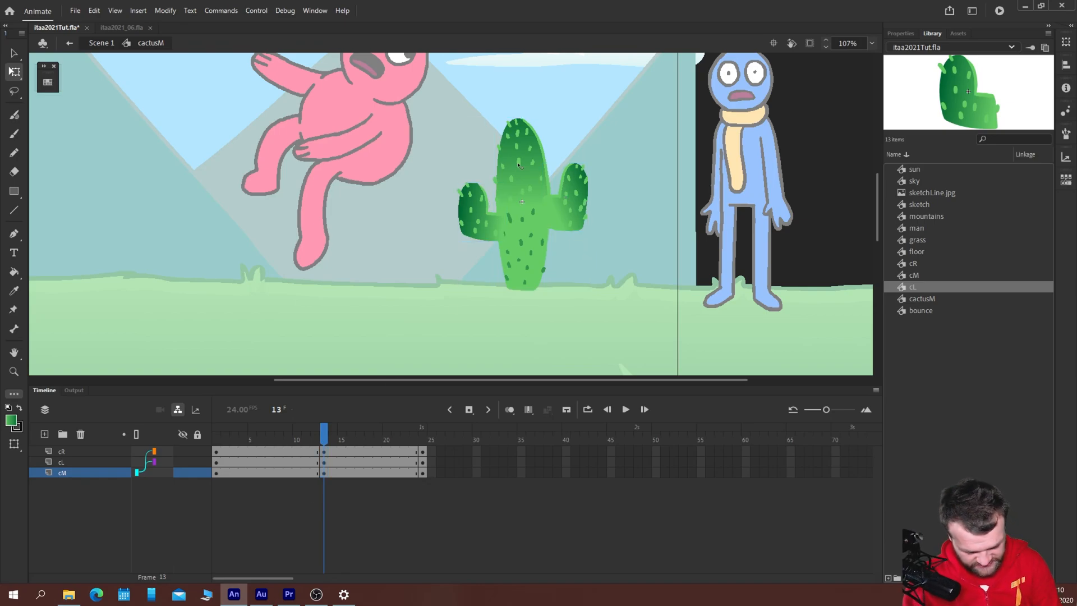
click(521, 202)
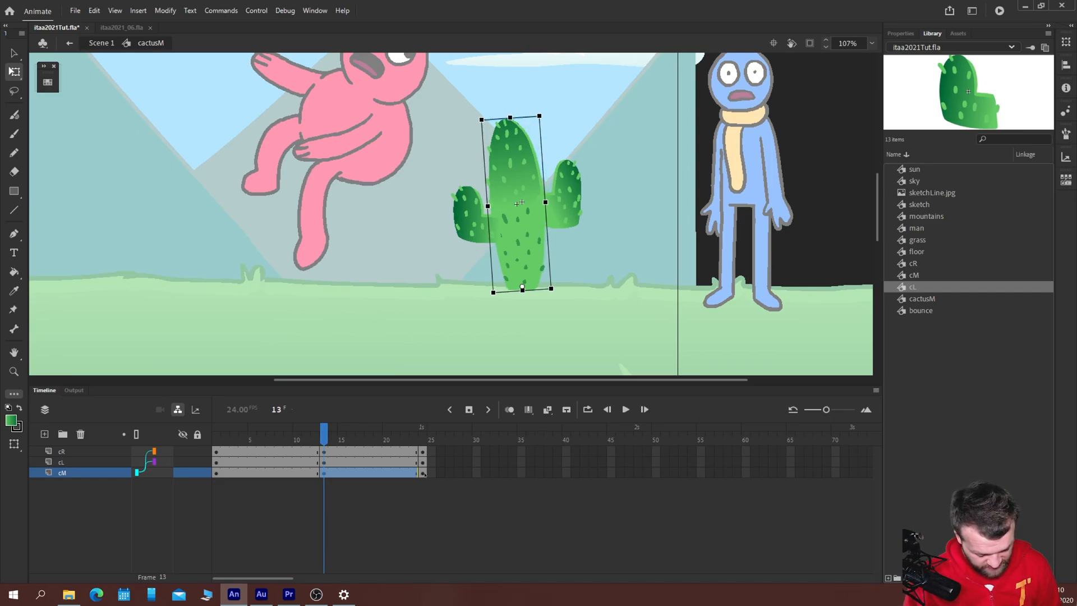
click(423, 429)
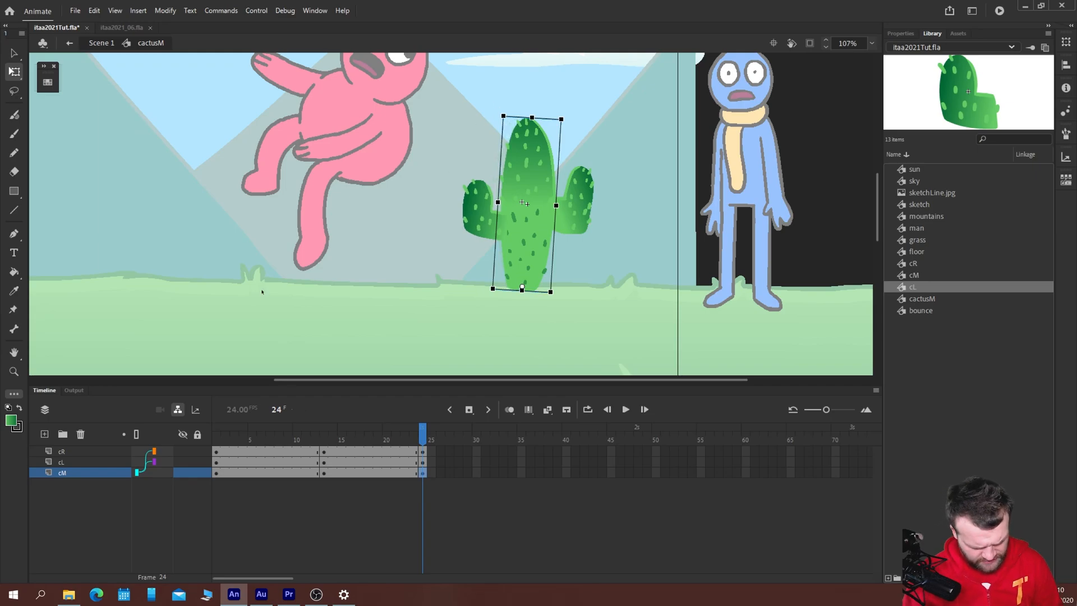
click(216, 440)
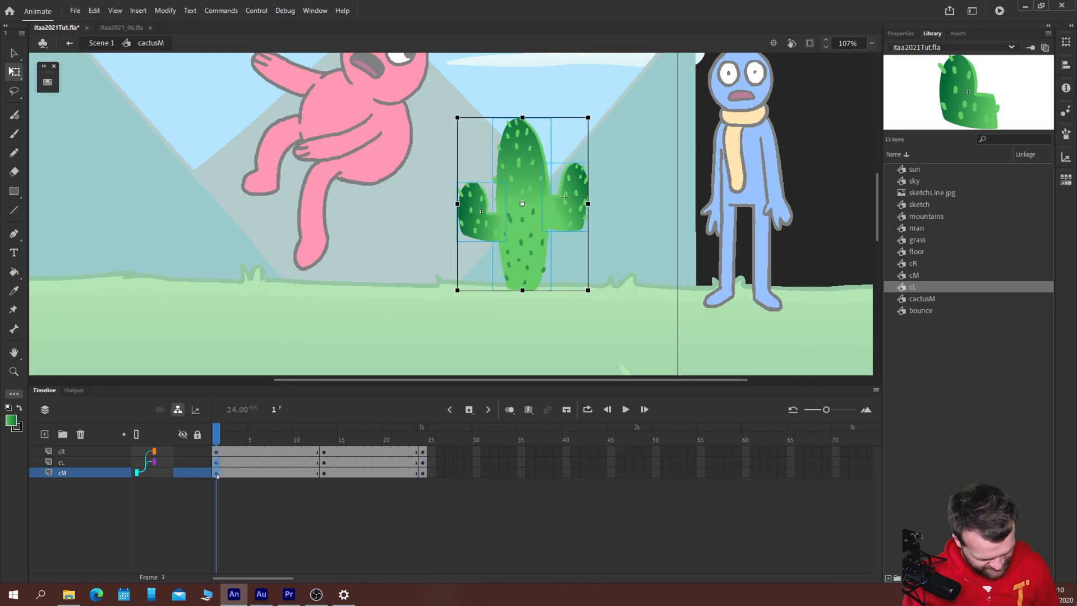
- Add a closing upright keyframe at frame 40, check the poses and play the sway
click(566, 431)
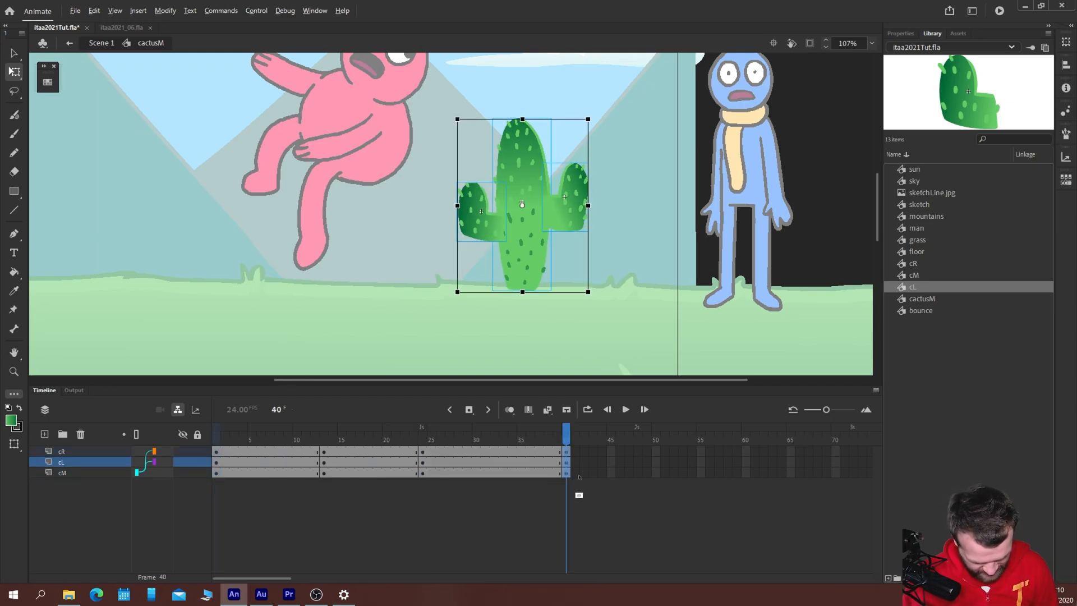
click(423, 440)
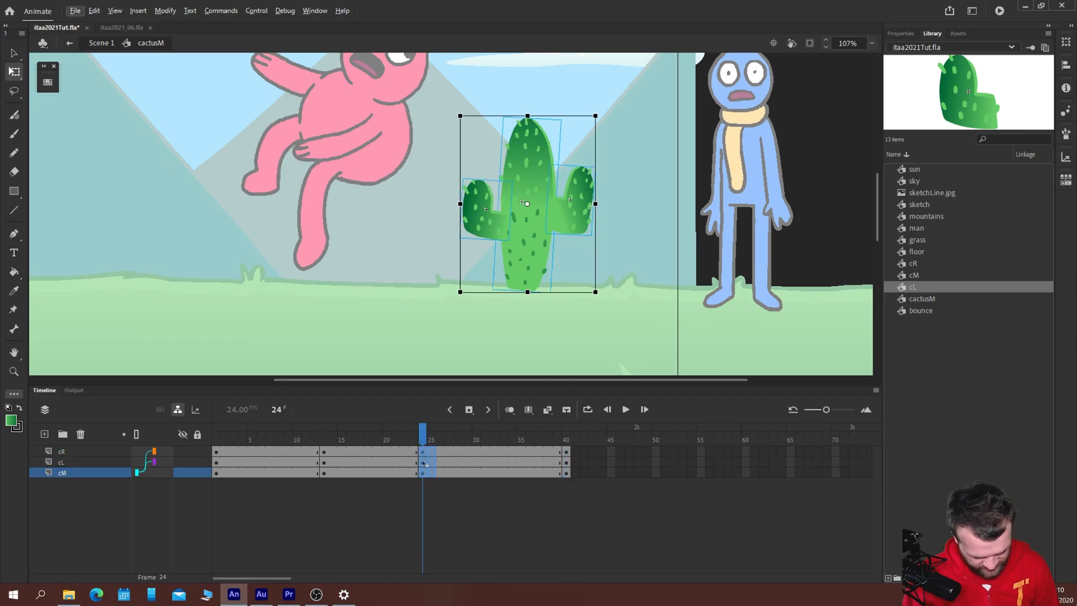
click(325, 430)
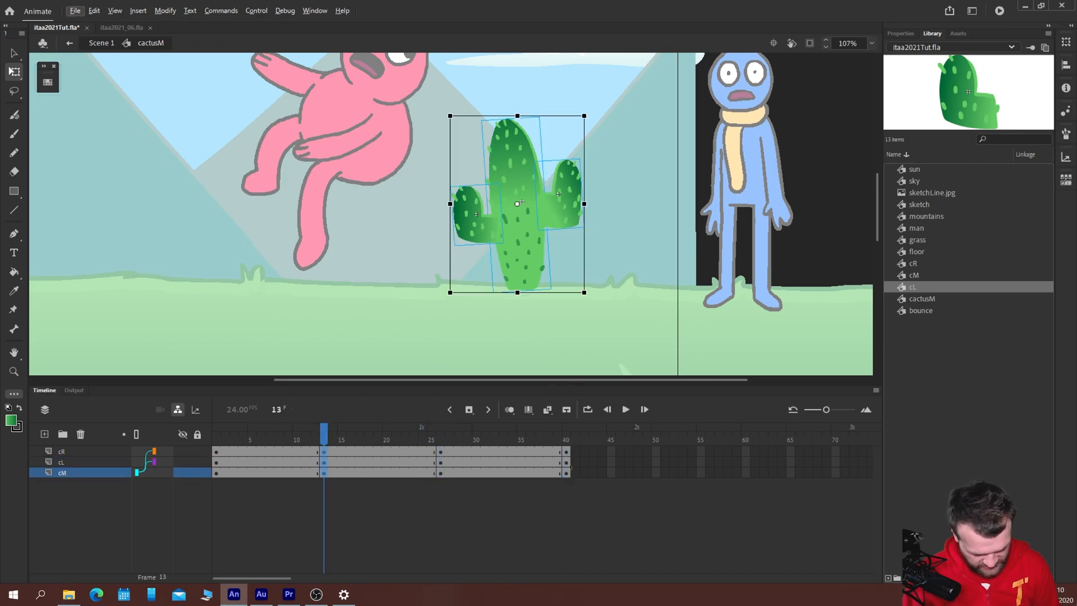
click(566, 440)
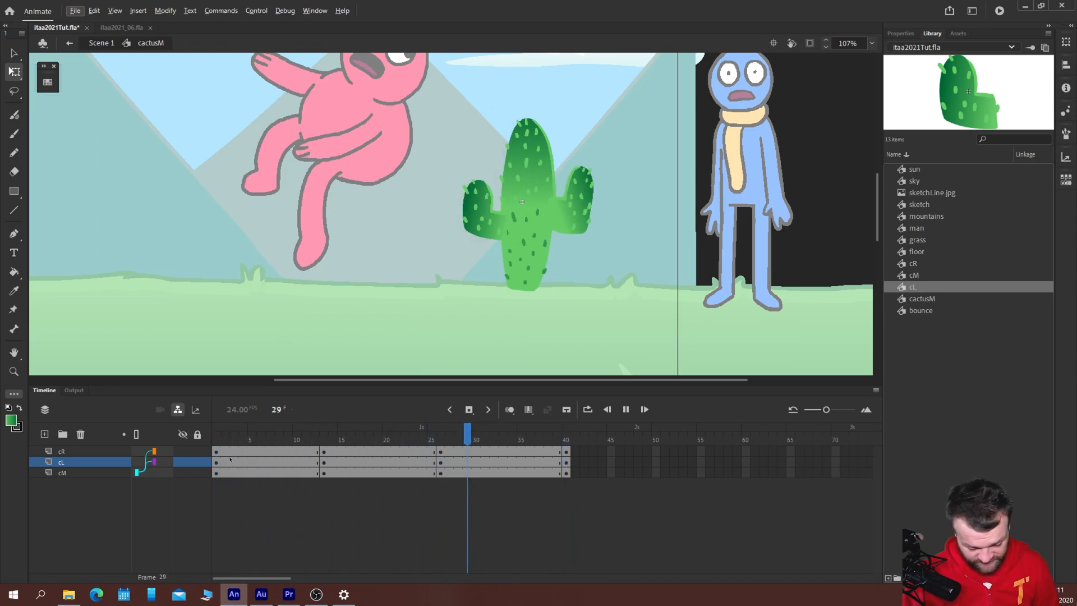
- Tilt the right arm at frame 13 so it lags the body, then preview the loop
click(325, 429)
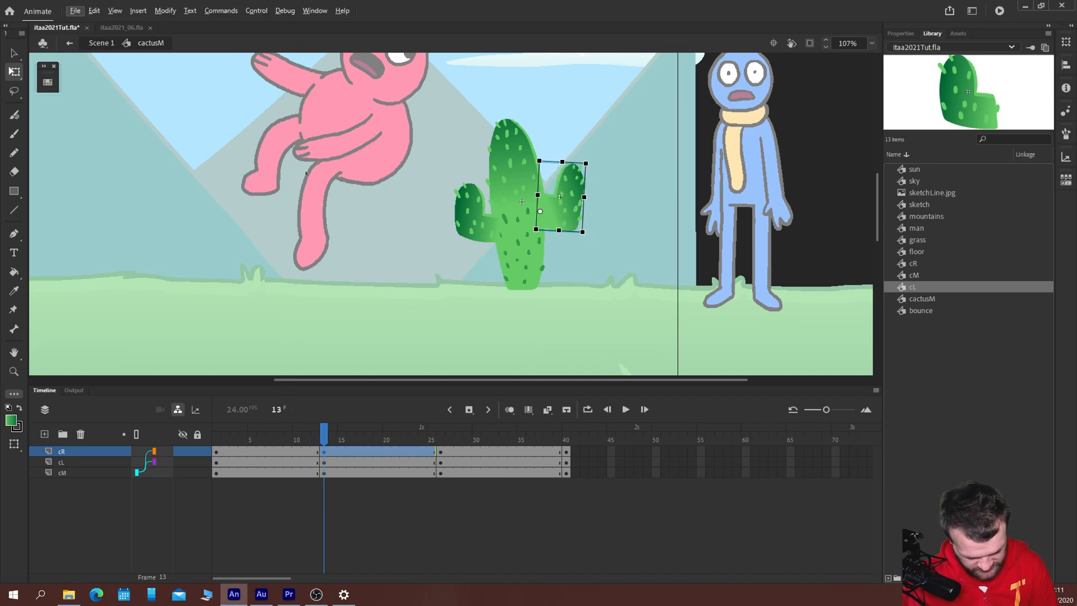
click(440, 430)
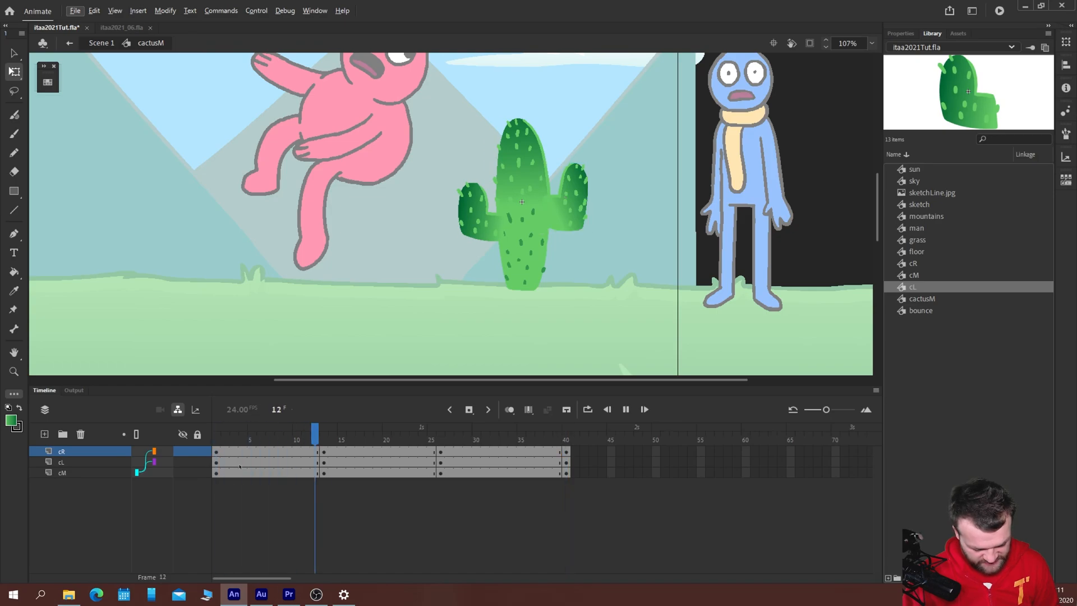
click(477, 433)
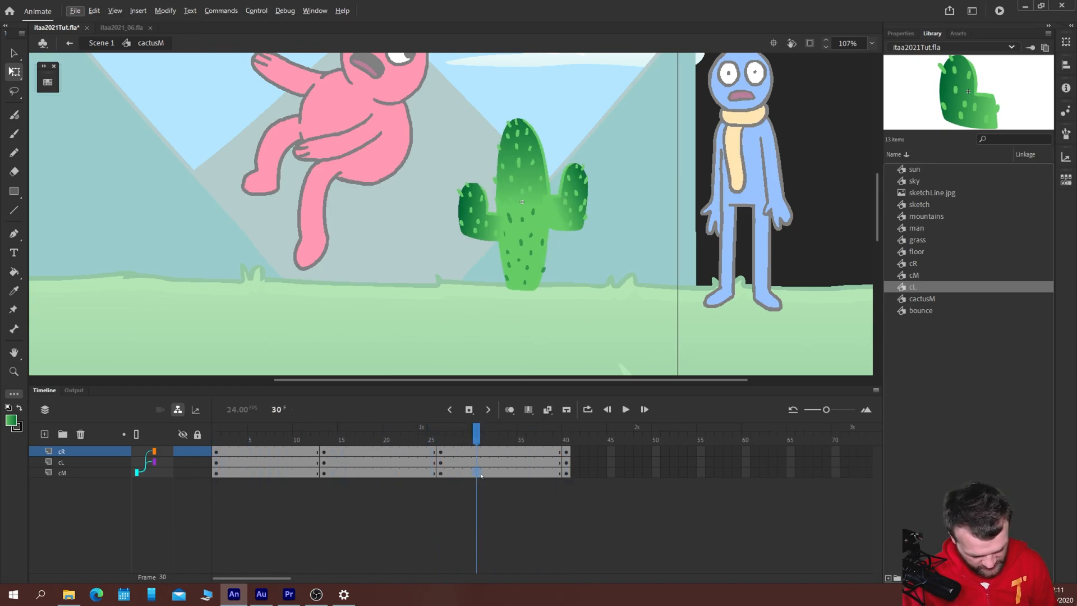
- Apply the Quad Ease-In-Out preset to the cM body and cR arm classic tweens
click(262, 433)
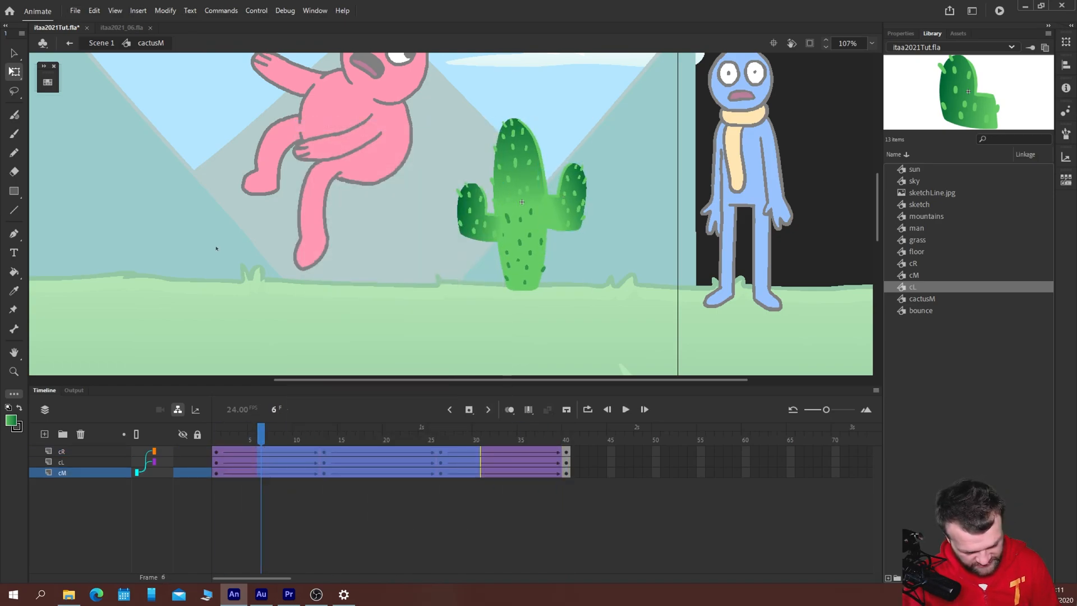
click(960, 235)
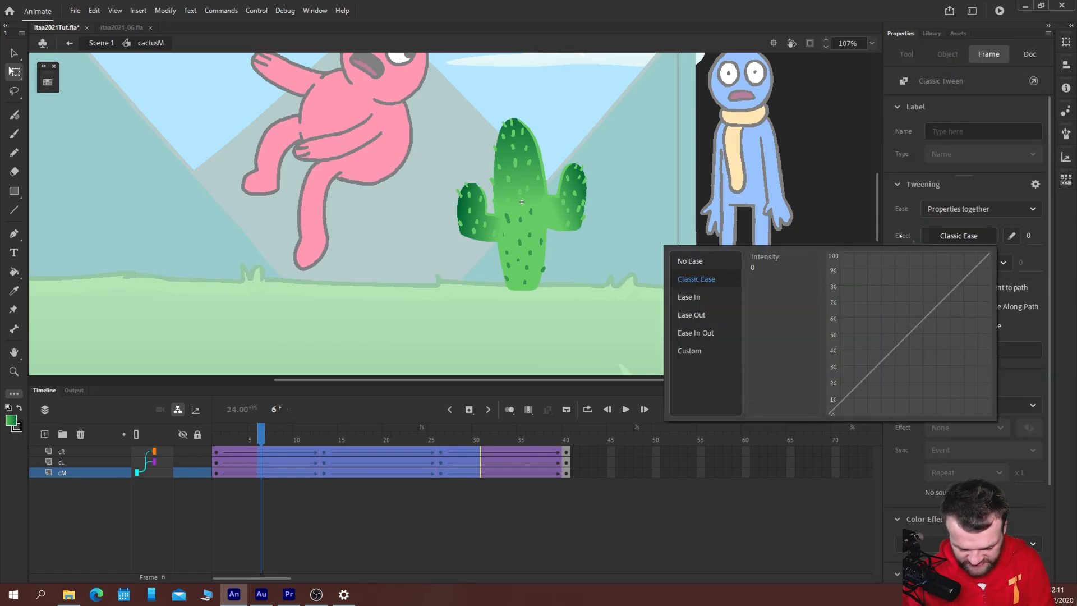
mouse_move(695, 332)
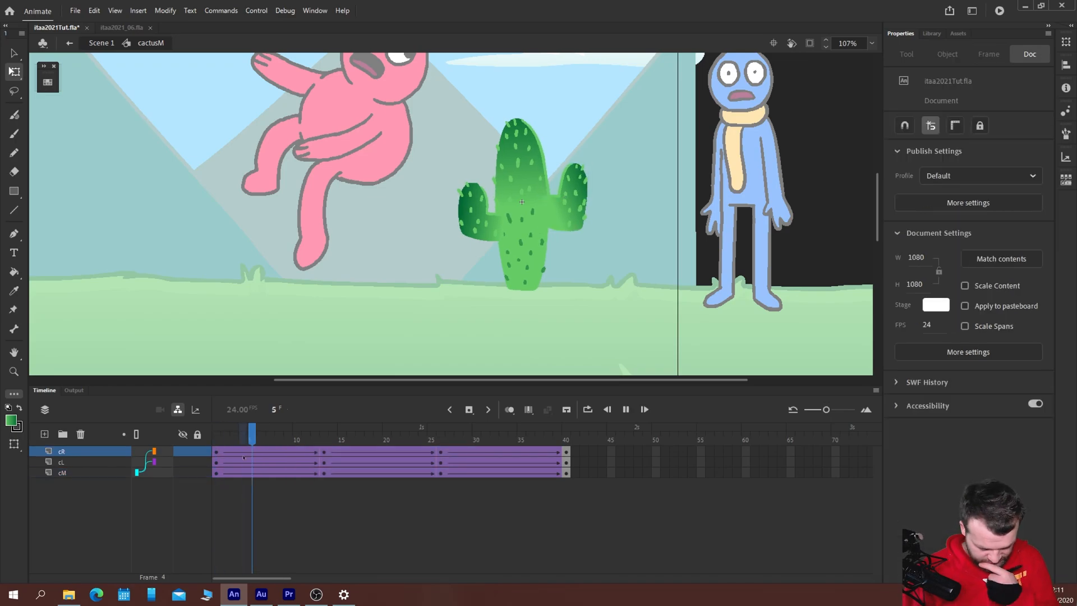
click(566, 434)
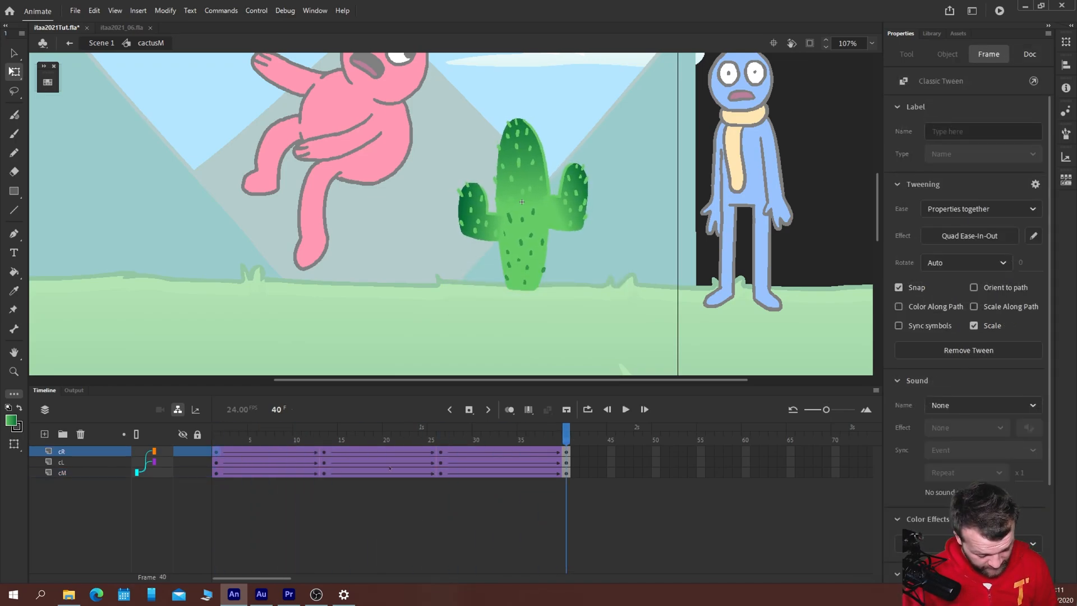
click(224, 431)
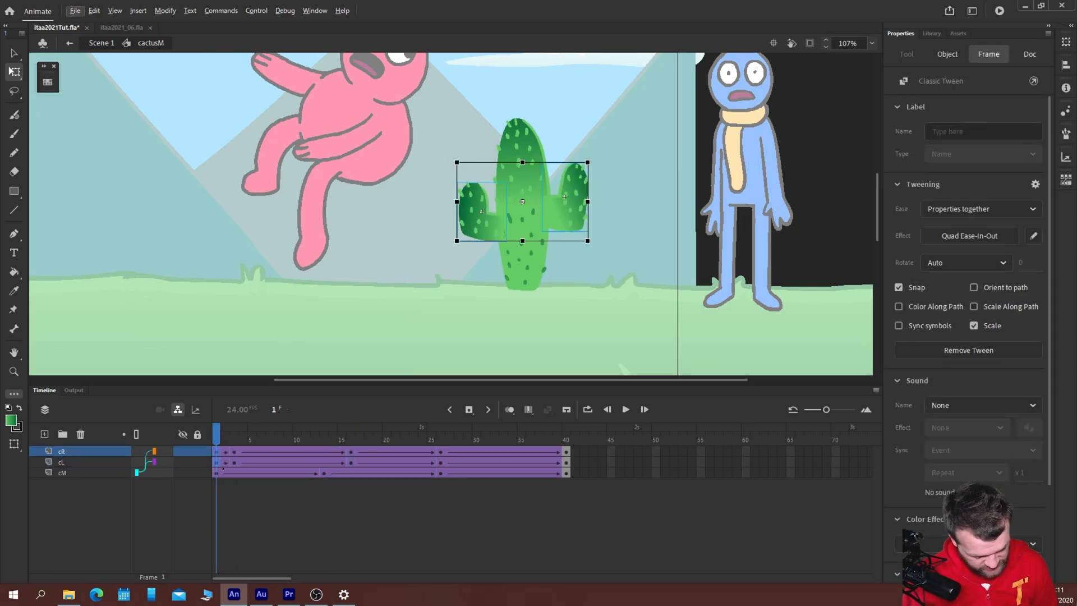
- Insert a frame on the left arm layer to delay its keyframes, then return to the main scene
click(1029, 54)
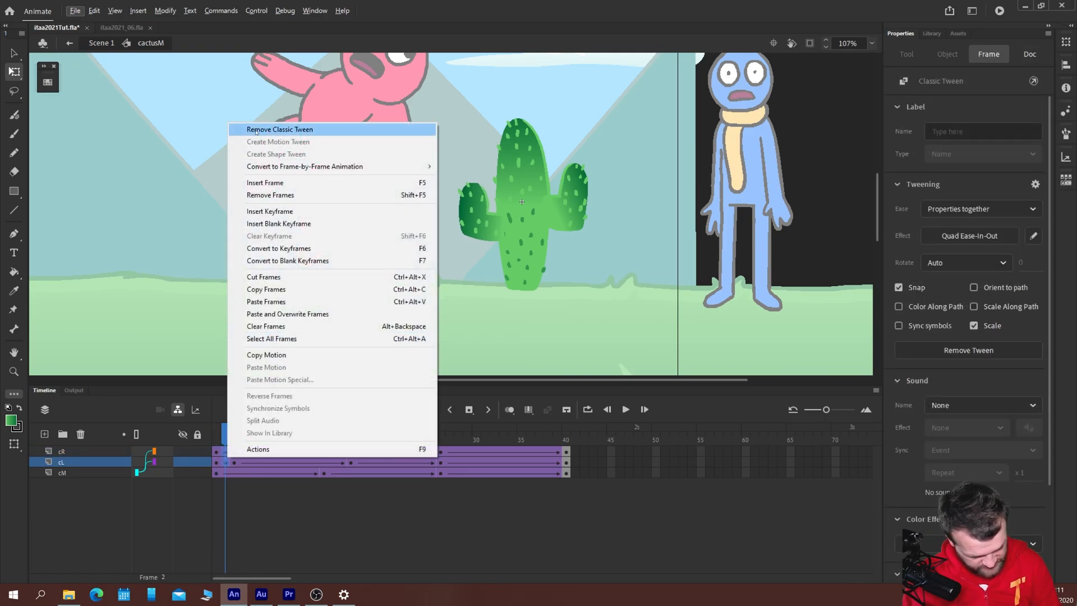
click(279, 129)
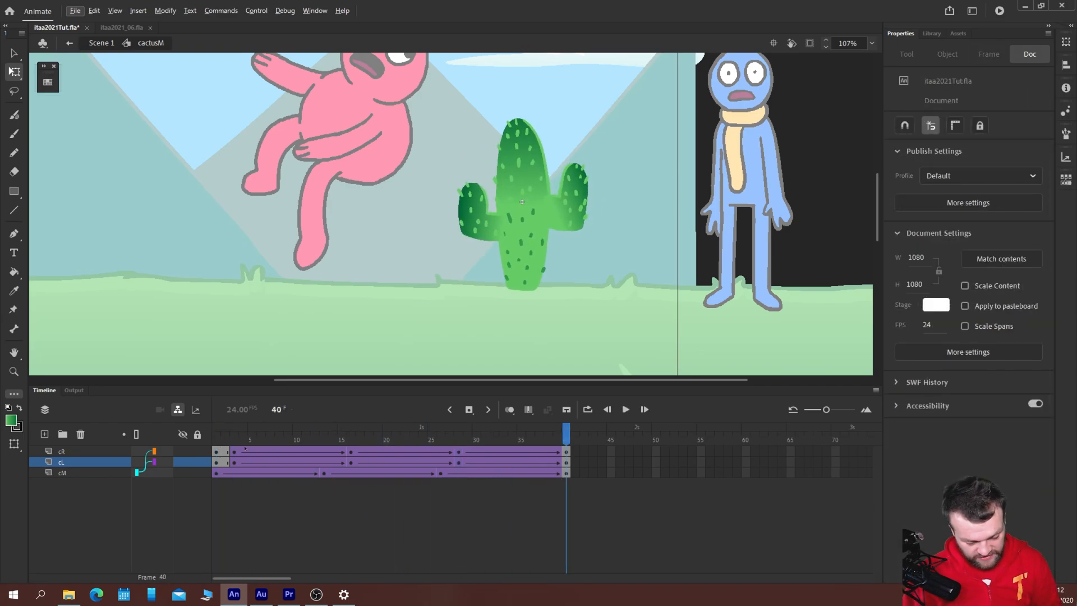
click(625, 409)
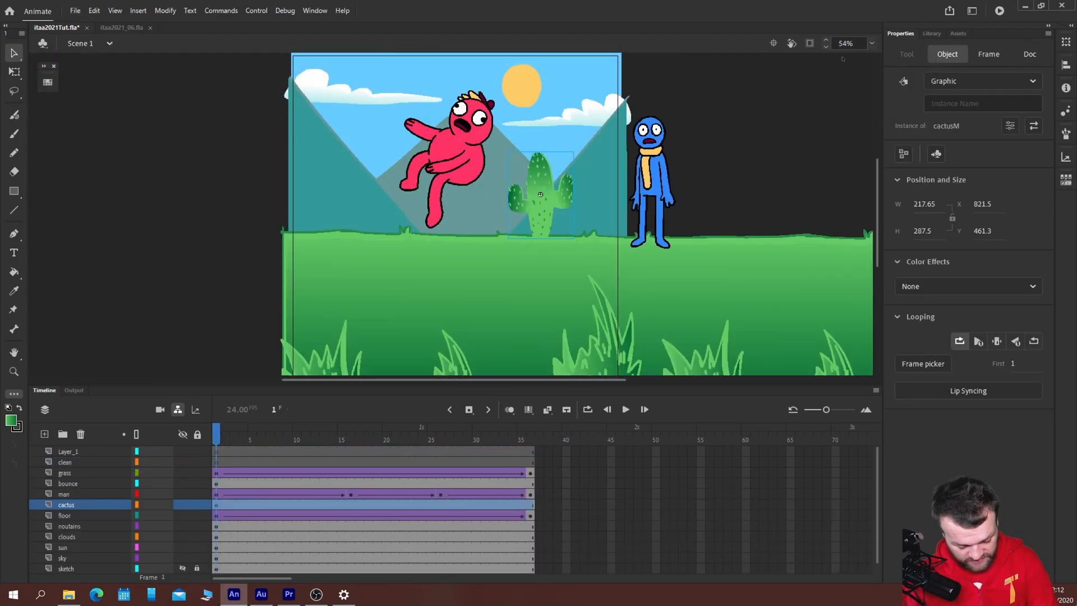
- Parent the cactus layer to the floor layer and move the cactus onto the grass beside the character
click(624, 410)
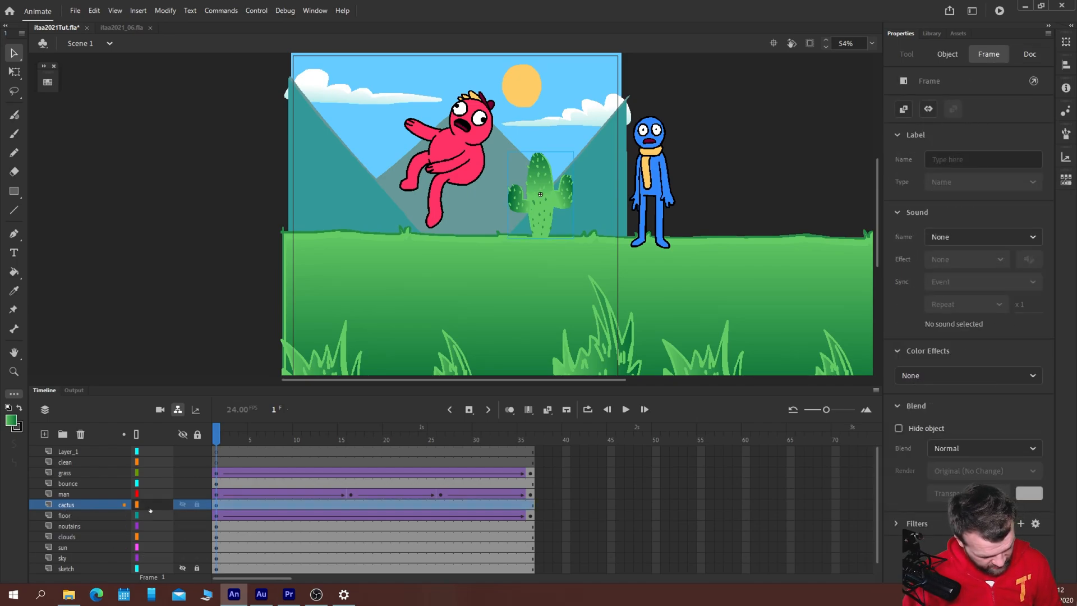
click(625, 410)
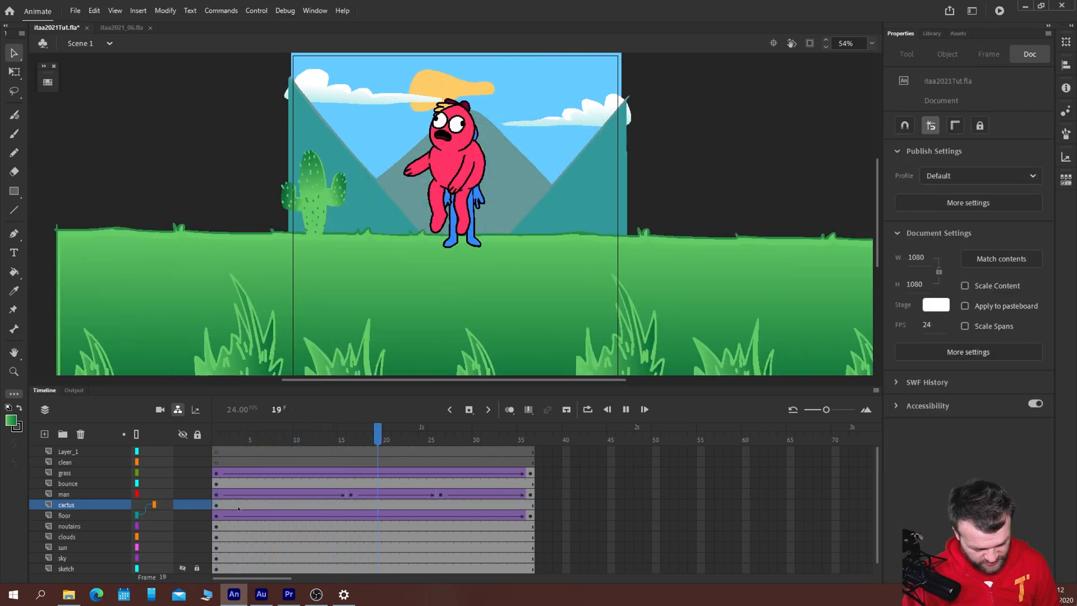
click(529, 430)
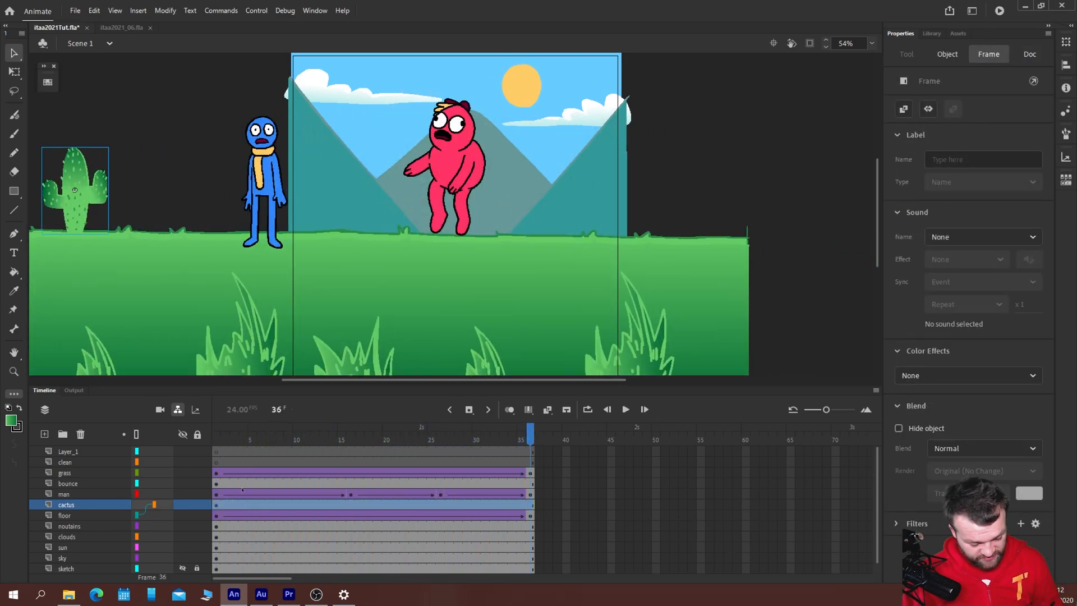
click(217, 434)
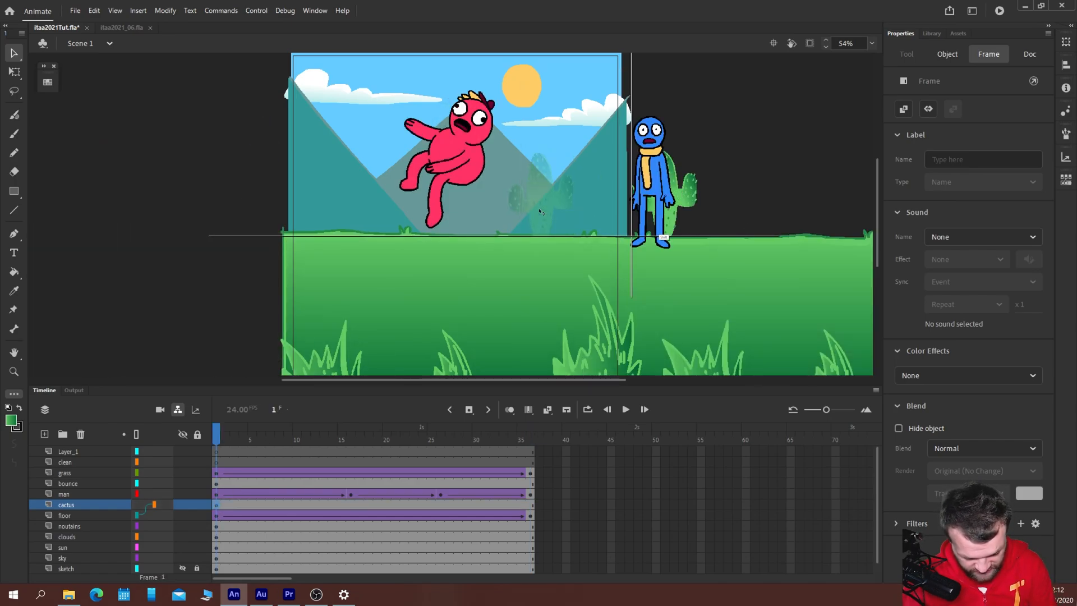
- Reposition the cactus behind the blue character and preview the scene through to the last frame
click(625, 410)
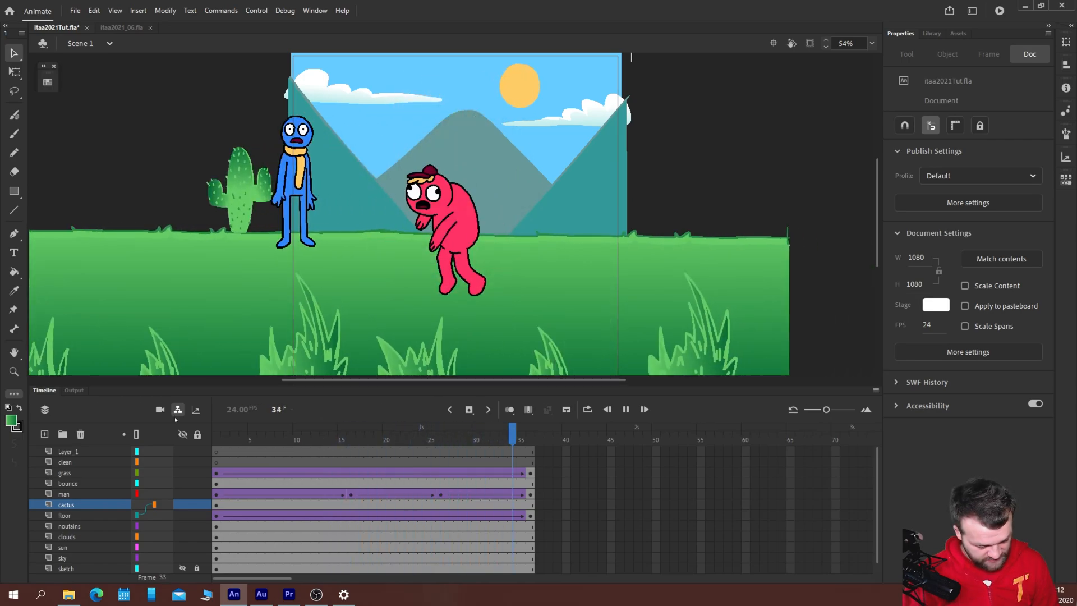
click(423, 433)
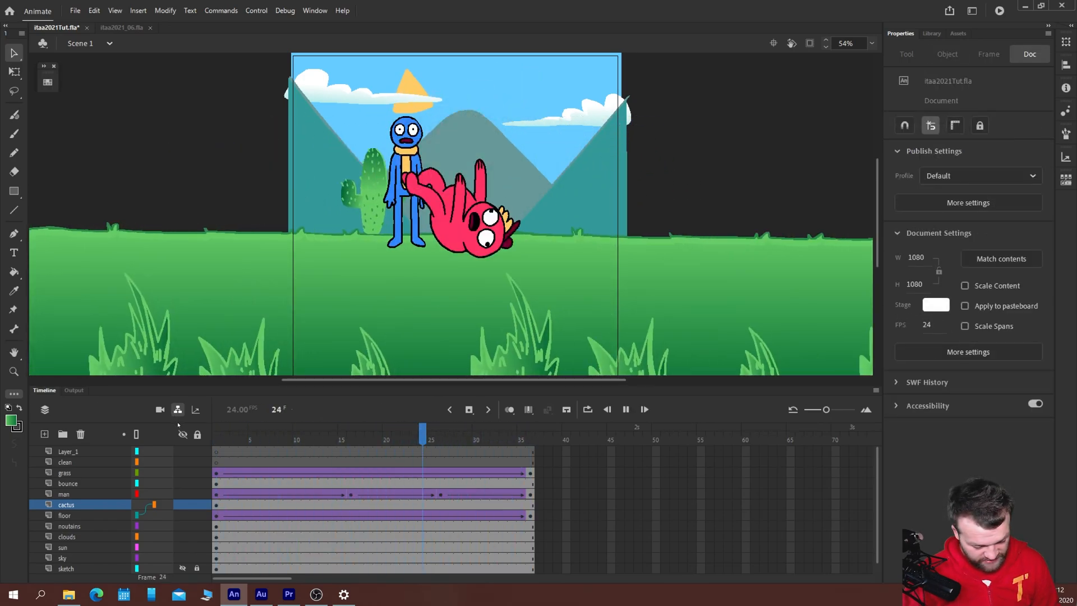
click(216, 431)
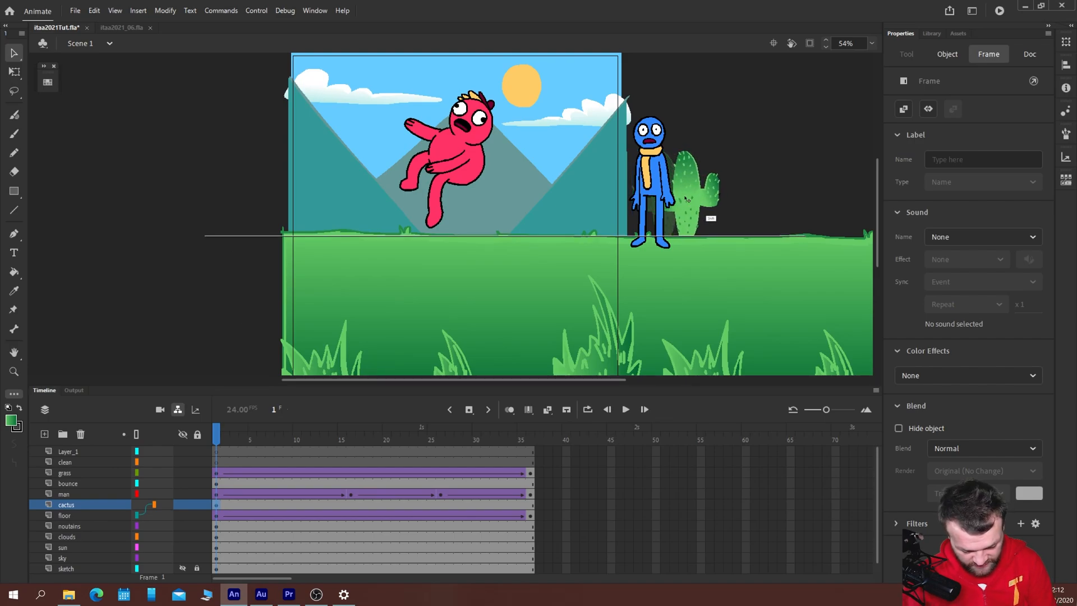
click(625, 410)
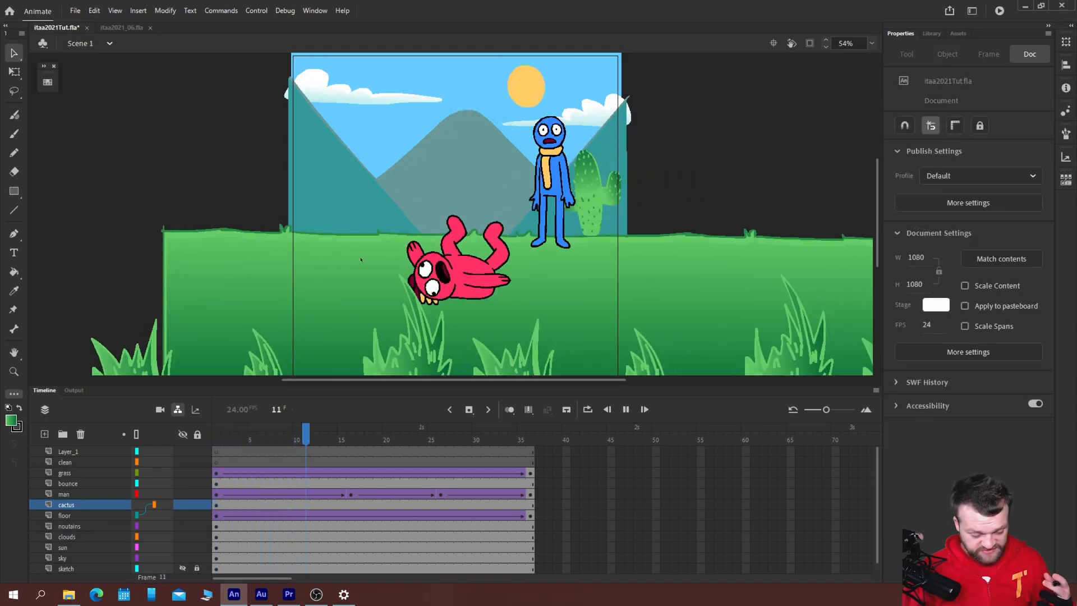
click(529, 430)
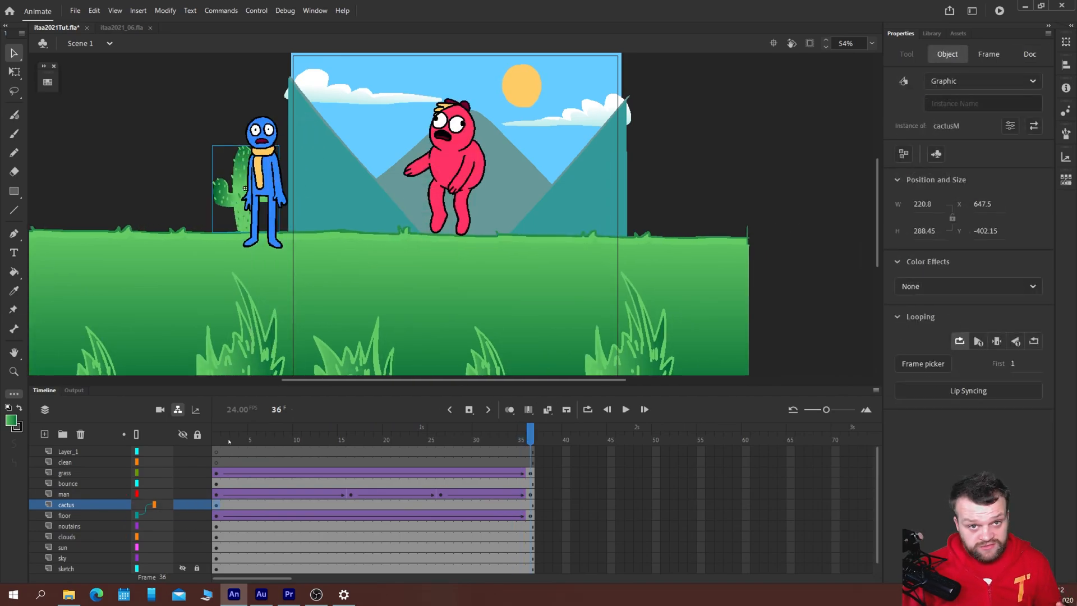
- Play the loop and stop on the last frame to check where the cactus sits
click(404, 435)
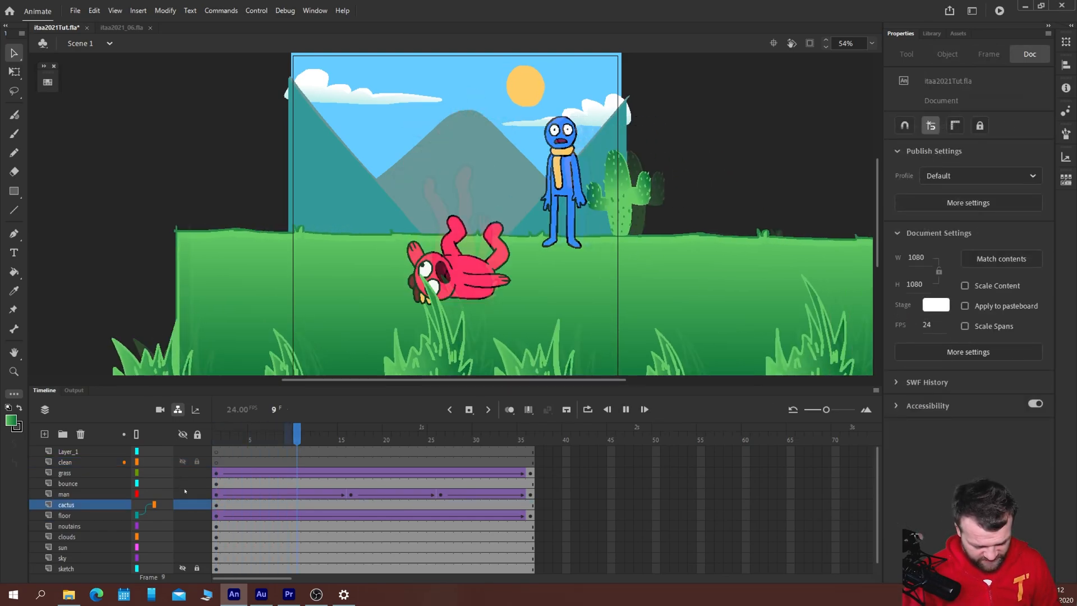
click(251, 433)
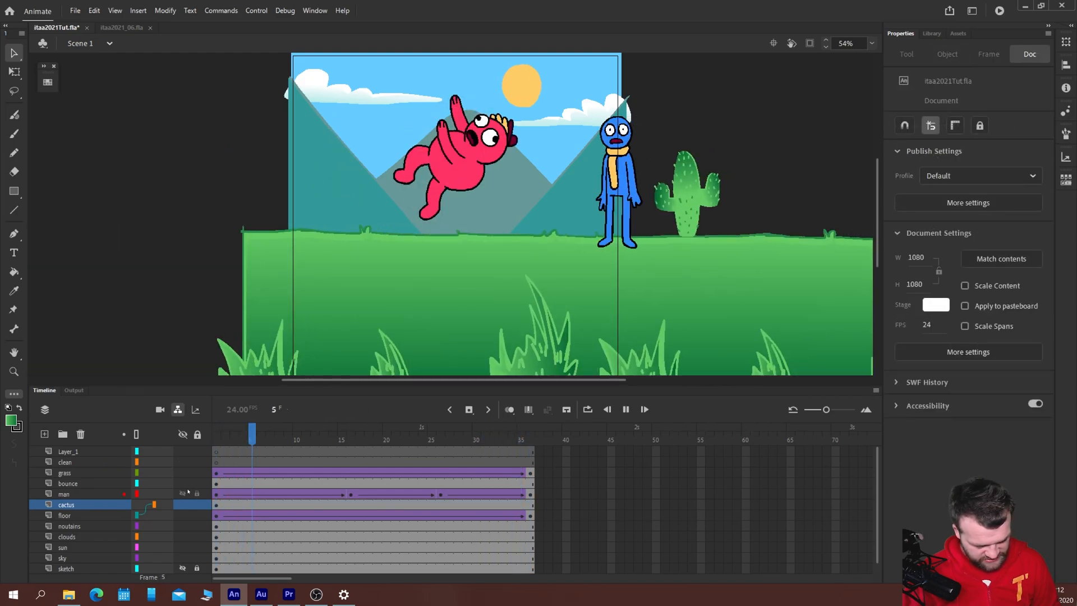
click(528, 434)
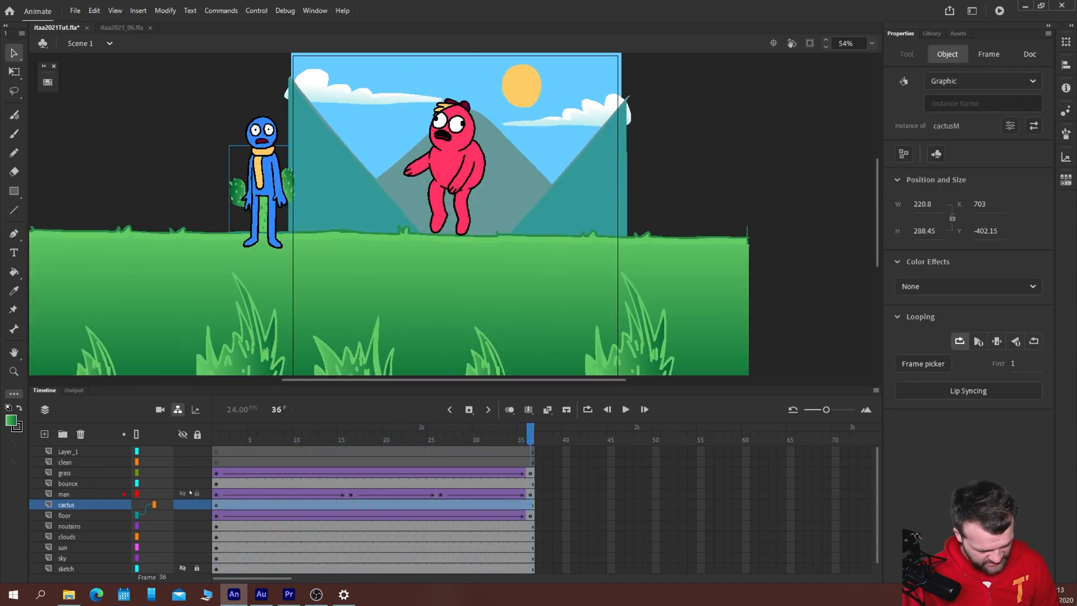
click(624, 410)
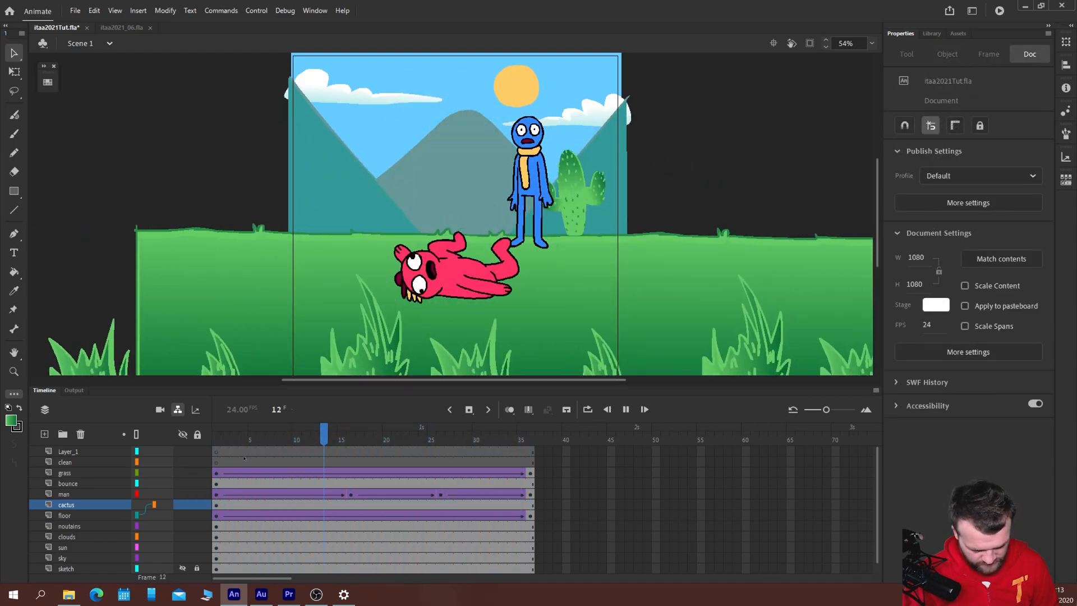
- Nudge the cactus's X position at frame 36 so it stays tucked behind the blue character, then replay
click(249, 431)
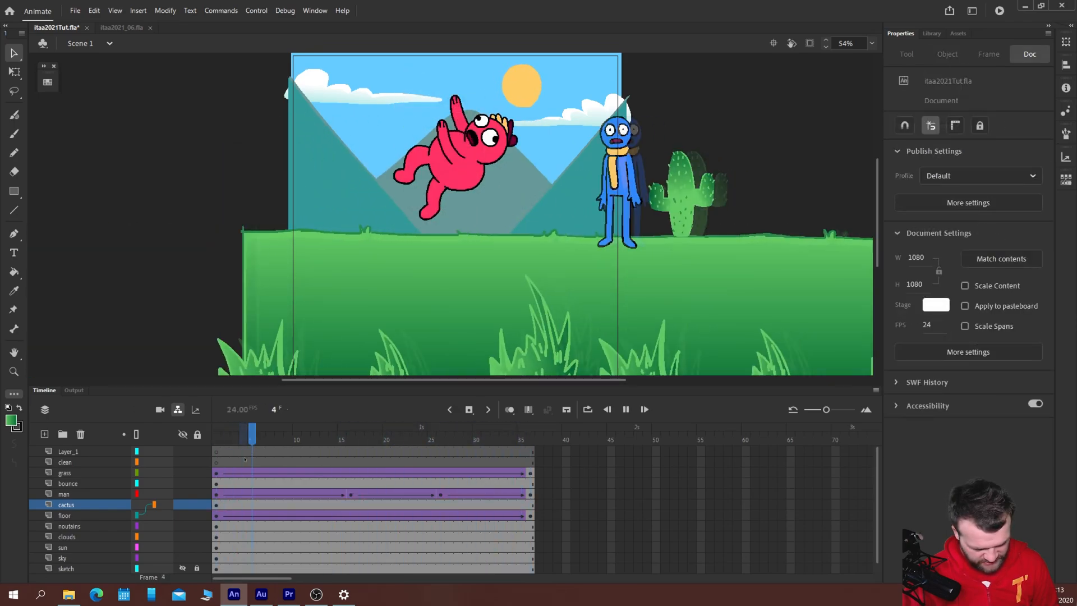
click(529, 431)
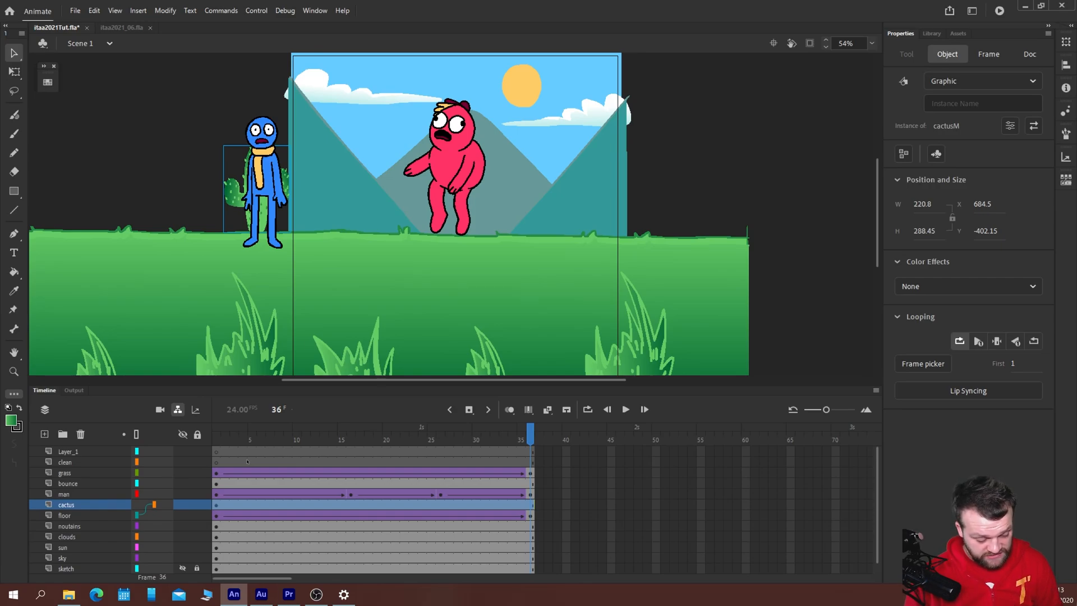
click(625, 409)
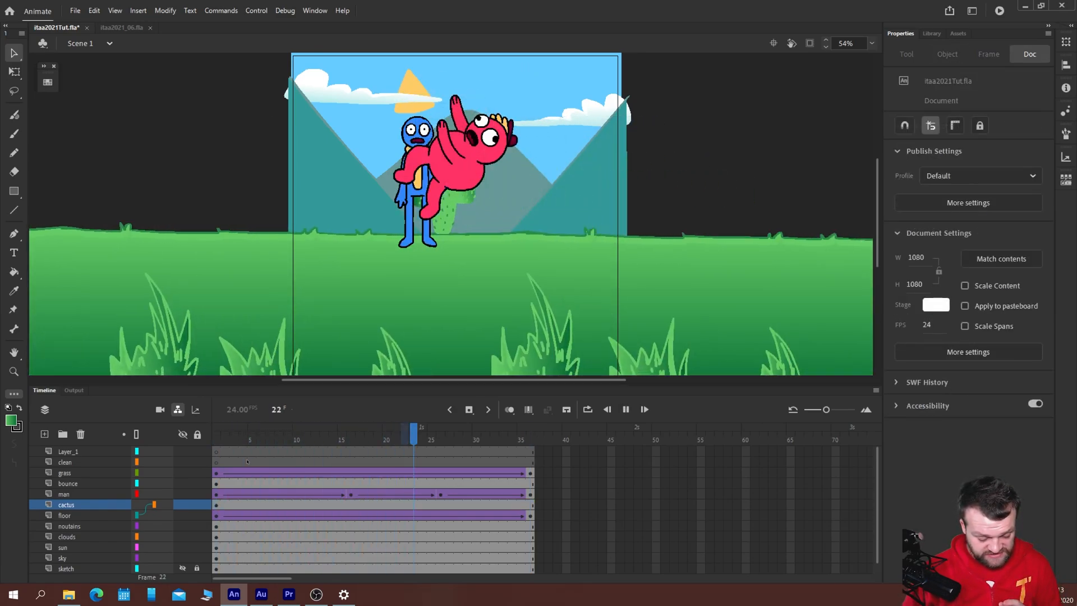
click(529, 434)
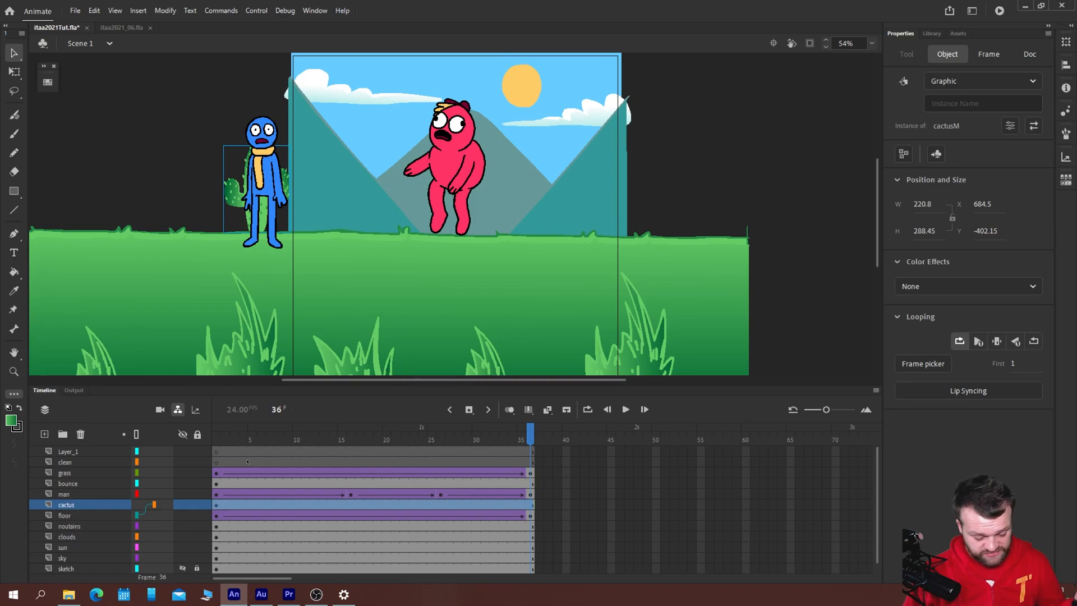